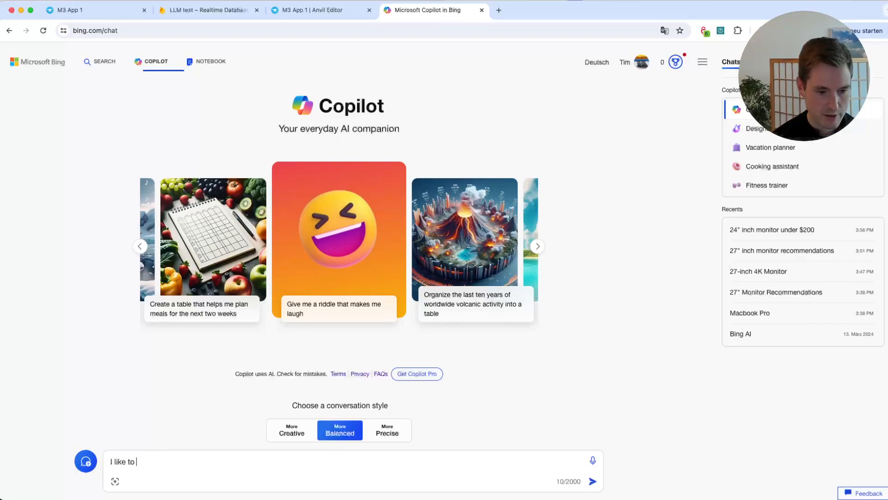
Ask Copilot to help buy a 24-inch monitor under $500.
{"action": "type", "text": "buy a 24\""}
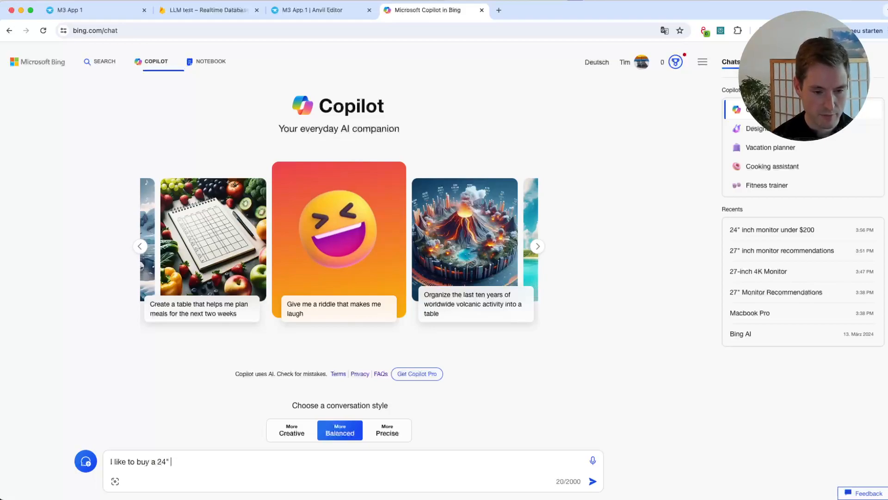
{"action": "type", "text": "inch monitor below $500"}
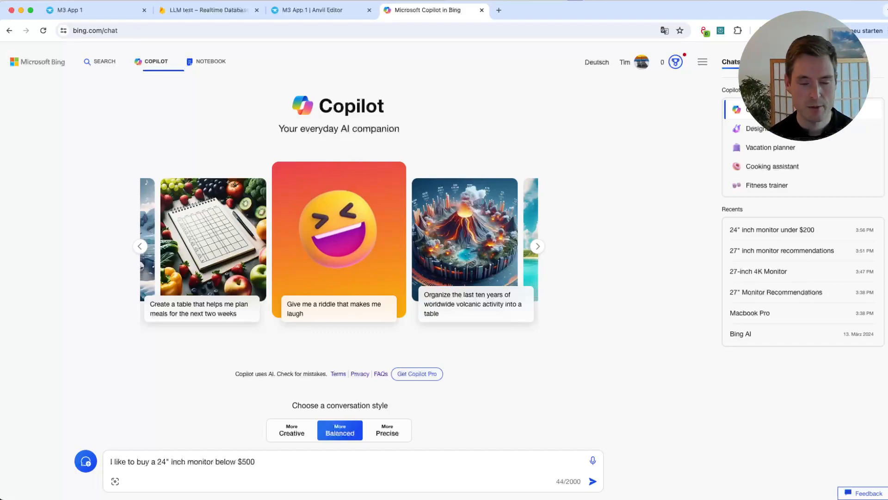
{"action": "left_click", "coordinate": [593, 482]}
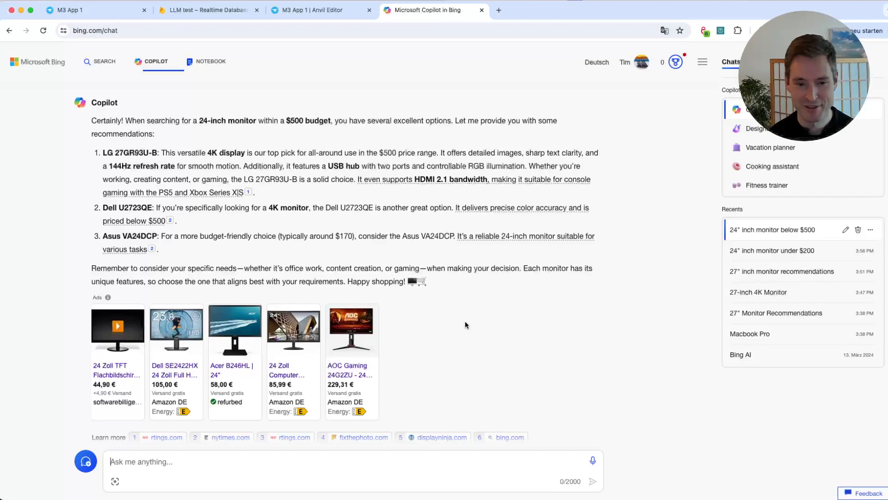
{"action": "mouse_move", "coordinate": [2, 184]}
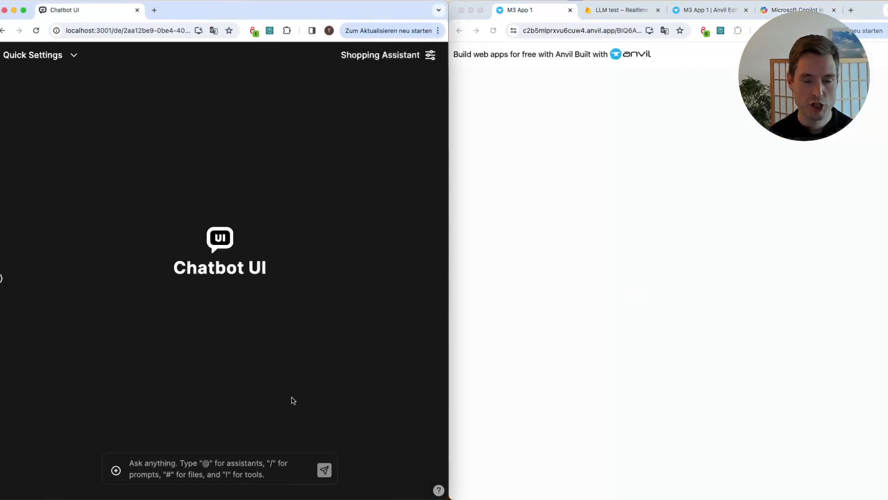
{"action": "mouse_move", "coordinate": [347, 272]}
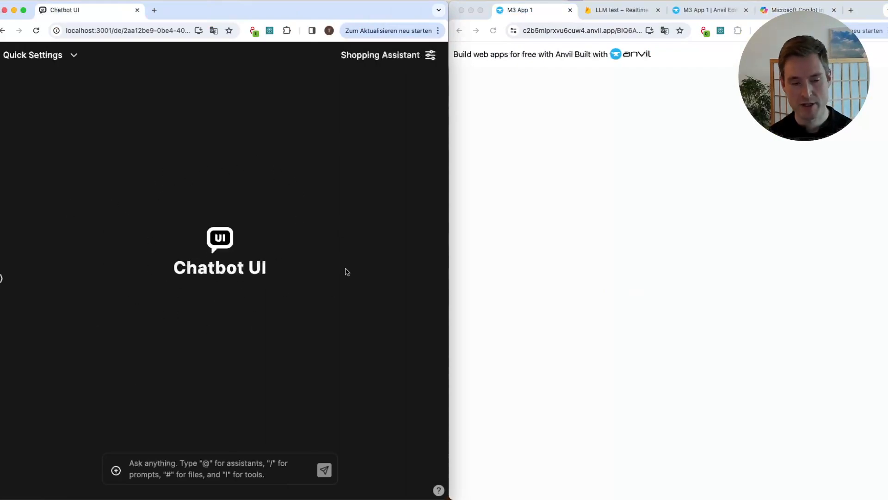
{"action": "mouse_move", "coordinate": [371, 171]}
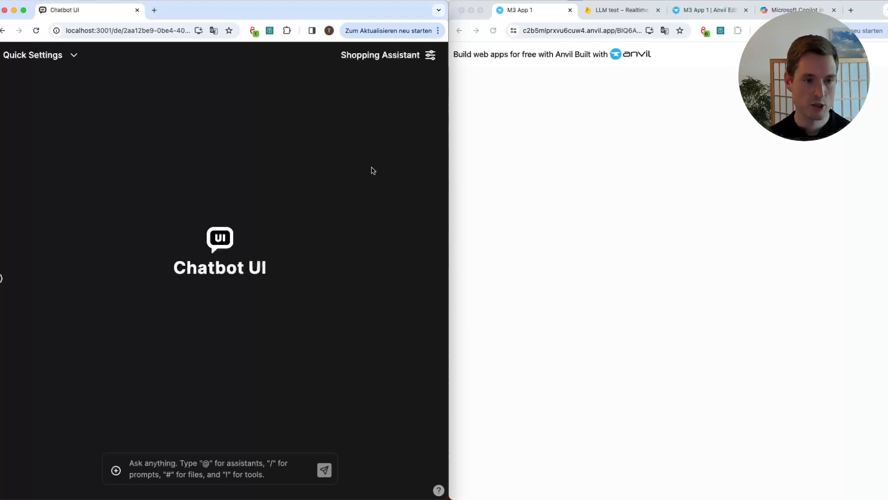
{"action": "mouse_move", "coordinate": [573, 115]}
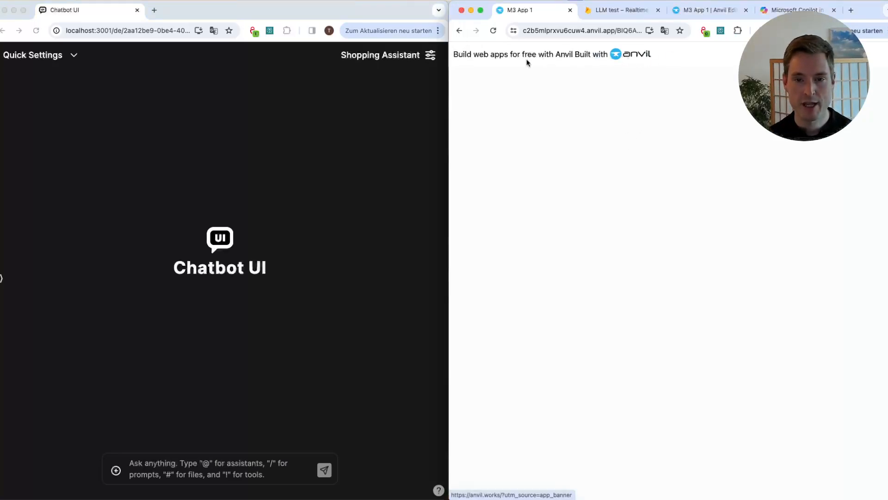
{"action": "mouse_move", "coordinate": [543, 310]}
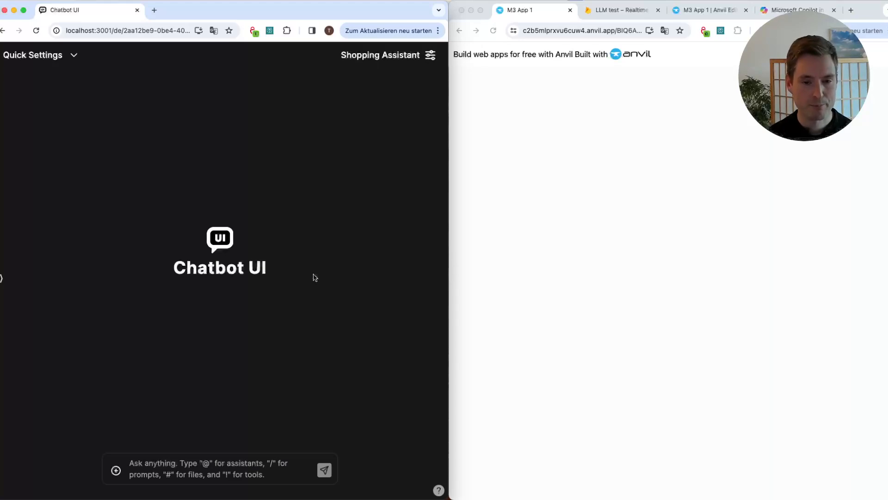
{"action": "left_click", "coordinate": [219, 469]}
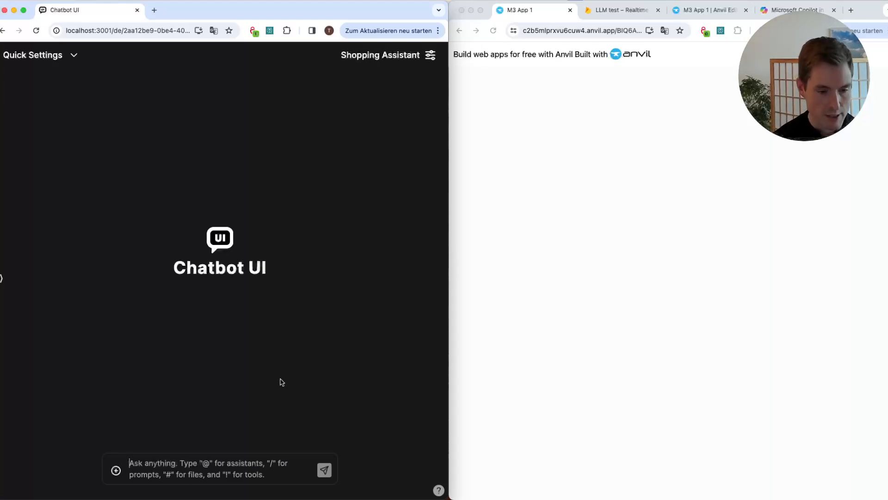
Send 'I want to buy a macbook' to the Shopping Assistant.
{"action": "type", "text": "I want to buy a"}
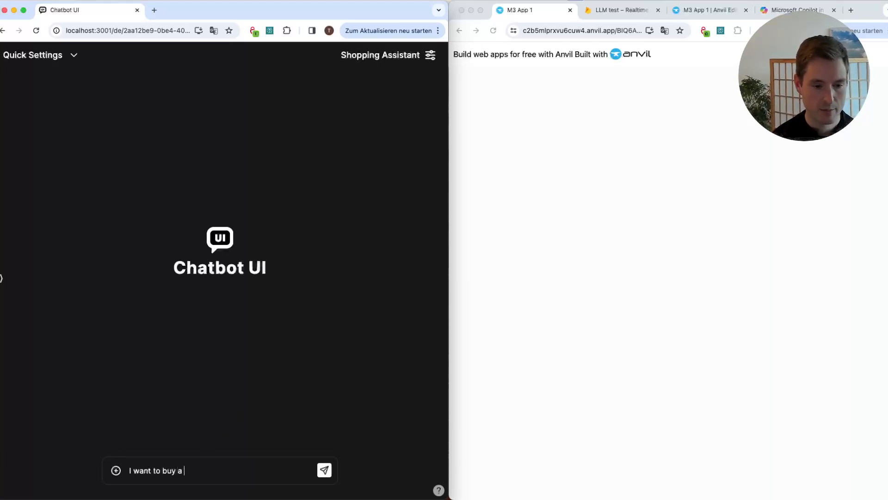
{"action": "type", "text": "macbook"}
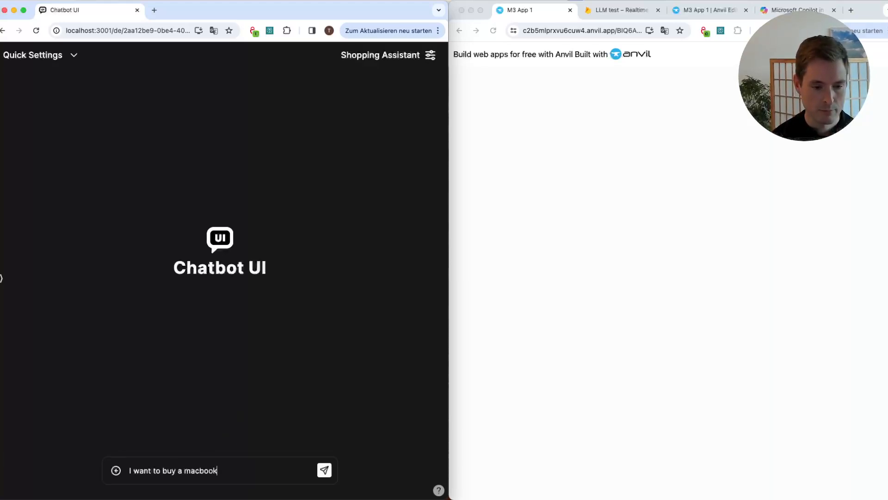
{"action": "left_click", "coordinate": [323, 470]}
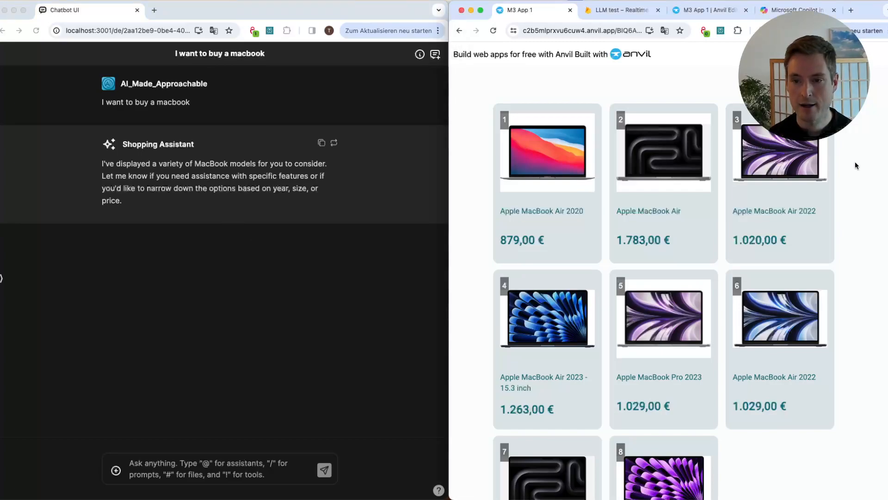
{"action": "mouse_move", "coordinate": [480, 163]}
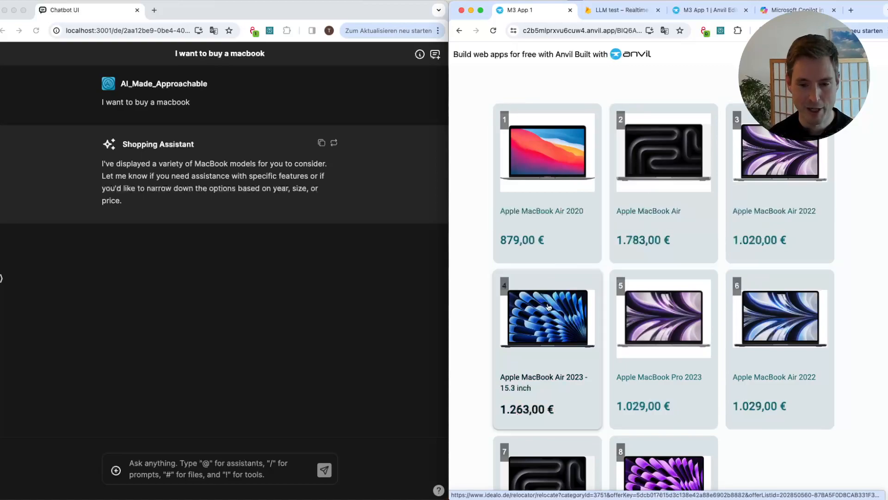
{"action": "mouse_move", "coordinate": [475, 259]}
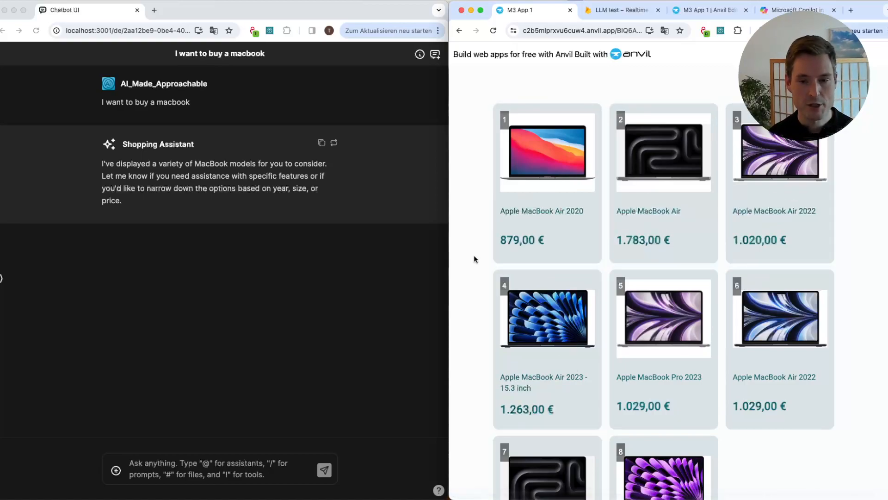
{"action": "mouse_move", "coordinate": [206, 196]}
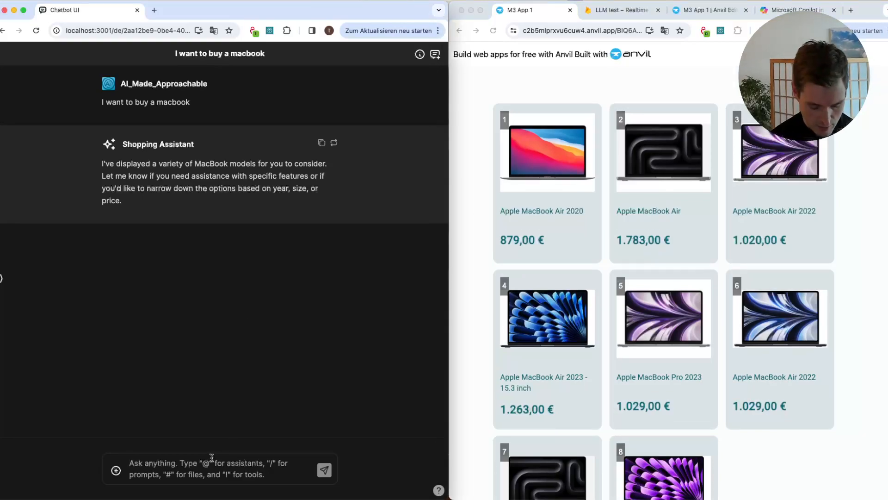
Send the follow-up 'I only like to see recent models' to the assistant.
{"action": "type", "text": "I only"}
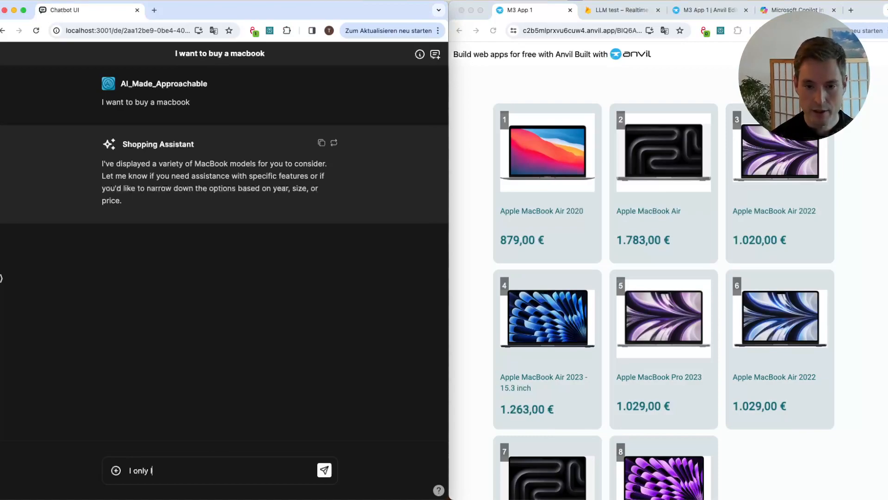
{"action": "type", "text": "like to see models"}
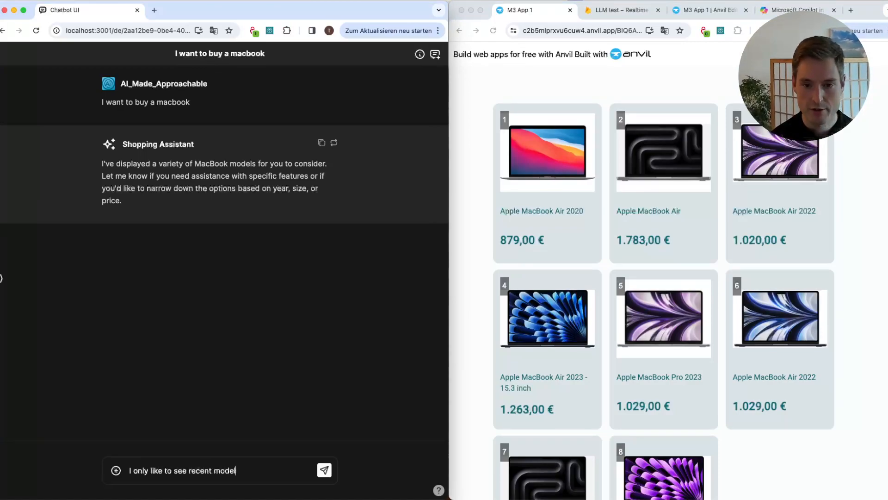
{"action": "type", "text": "s"}
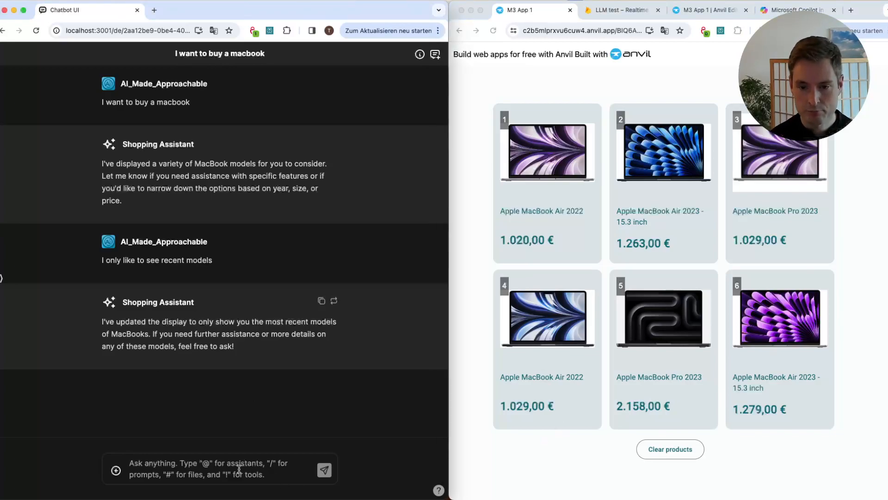
Ask 'Out of these. Which 1-3 would you recommend to me?' and highlight the reply.
{"action": "type", "text": "Out of"}
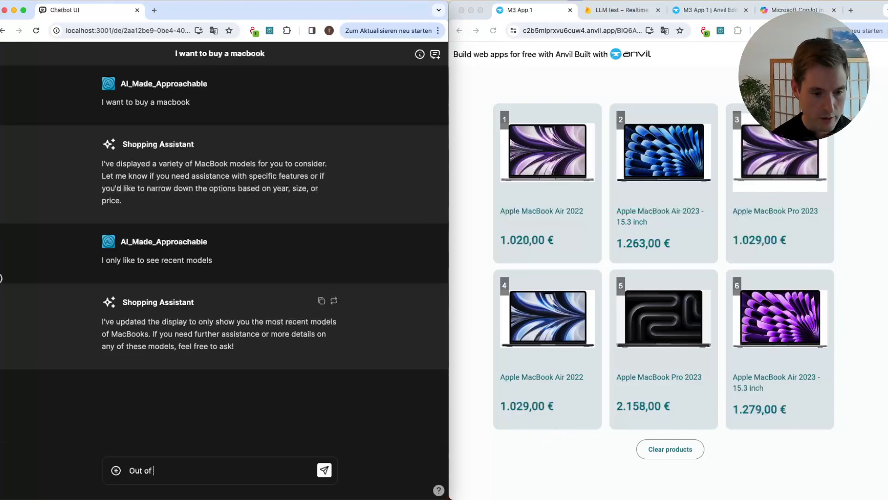
{"action": "type", "text": "these."}
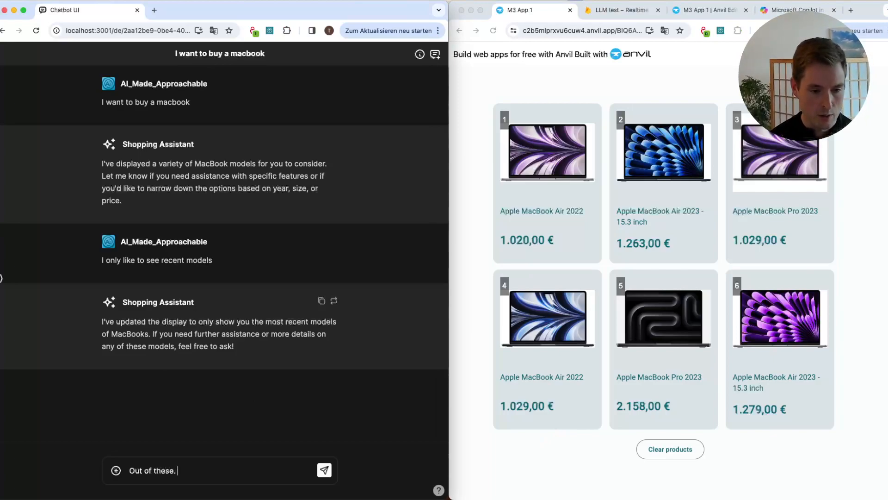
{"action": "type", "text": "Which 1-3 would"}
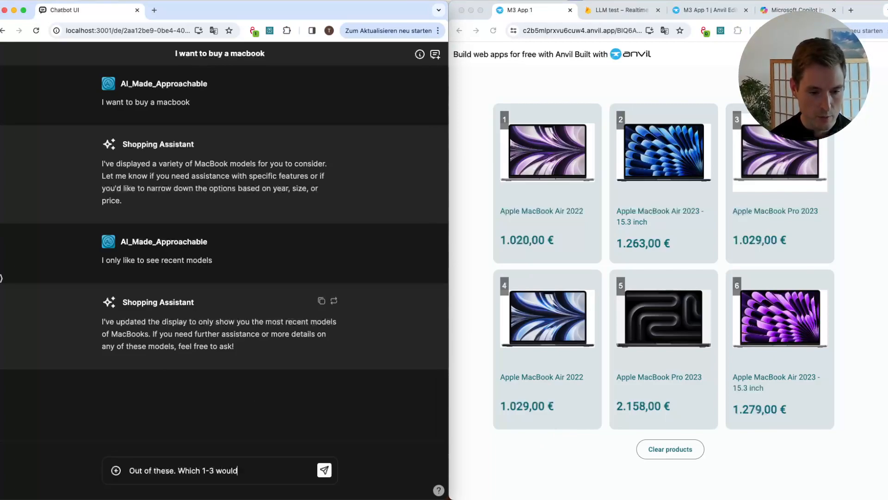
{"action": "type", "text": "you recommend to"}
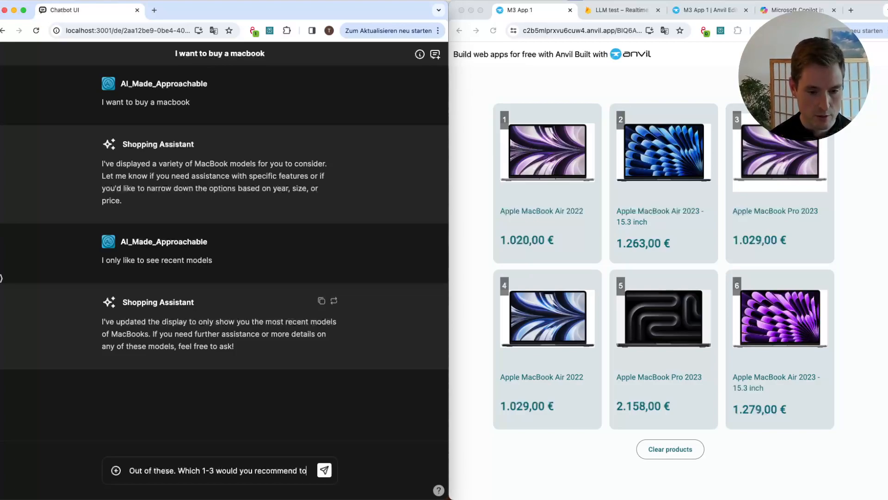
{"action": "type", "text": "me?"}
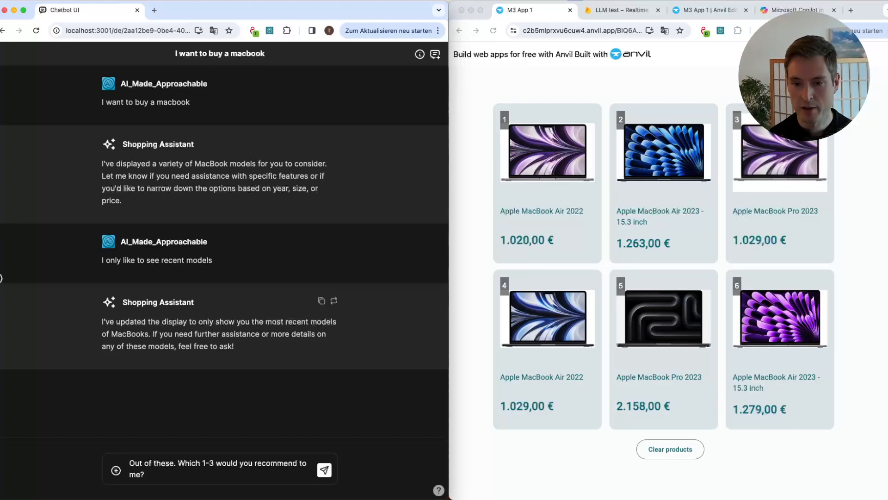
{"action": "left_click", "coordinate": [323, 469]}
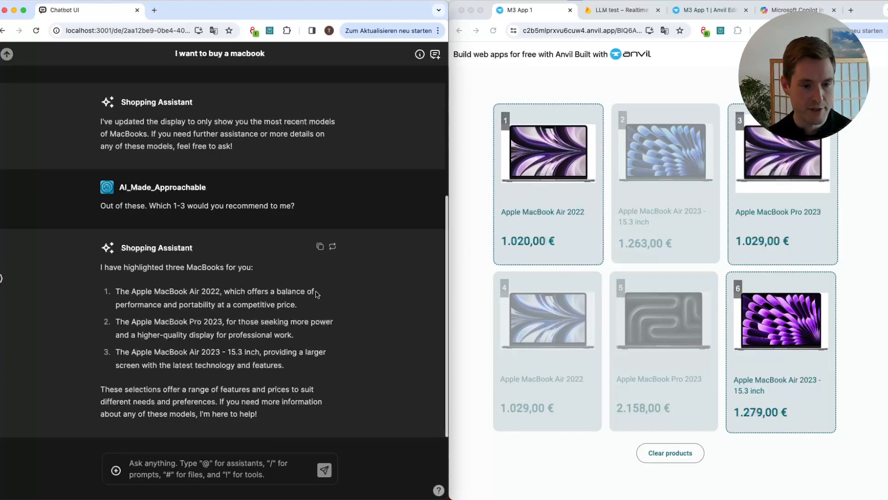
{"action": "mouse_move", "coordinate": [309, 325]}
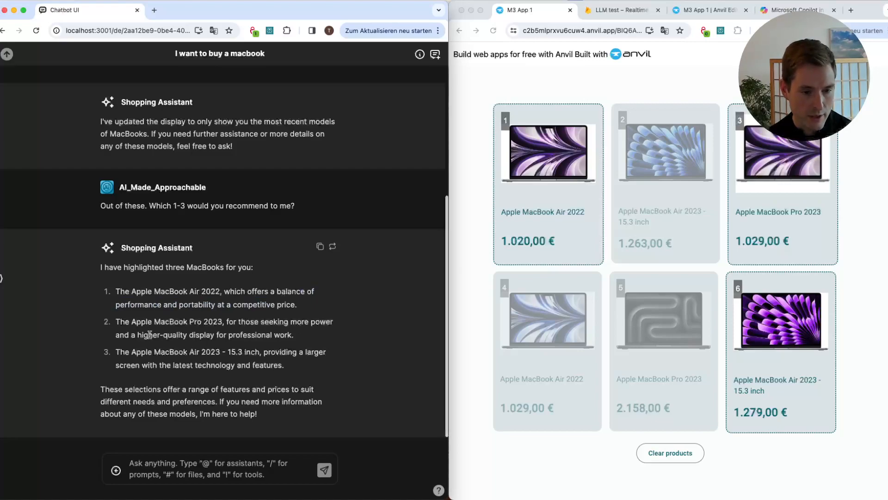
{"action": "left_click_drag", "start_coordinate": [115, 335], "coordinate": [293, 334]}
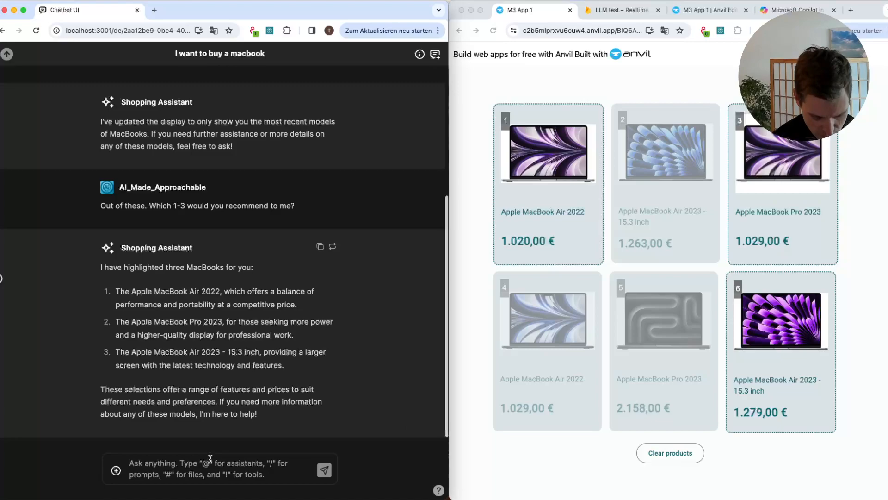
Ask about the first two models, then scroll and highlight the summary paragraph.
{"action": "type", "text": "Give me some more details about the differences of the first two"}
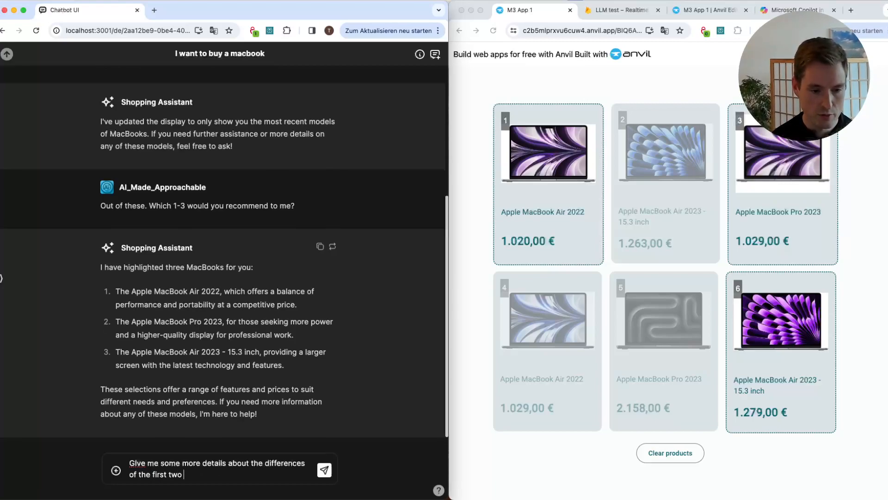
{"action": "left_click", "coordinate": [324, 470]}
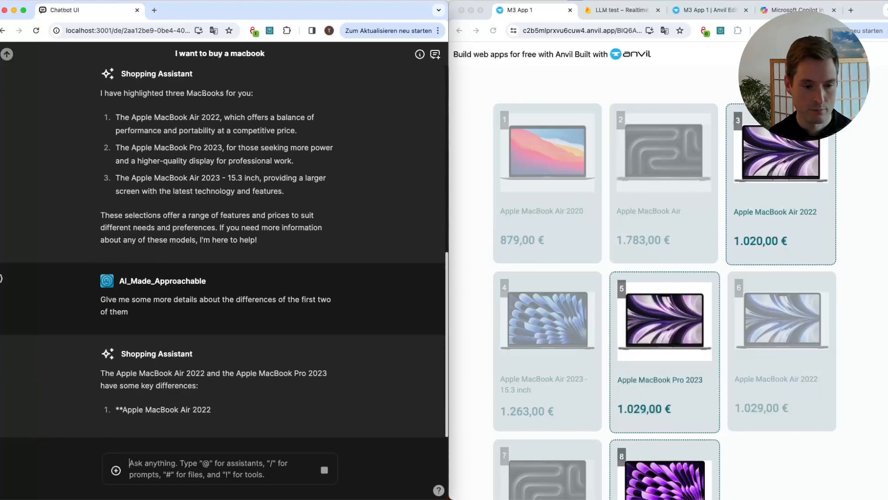
{"action": "scroll", "scroll_direction": "down", "scroll_amount": 3}
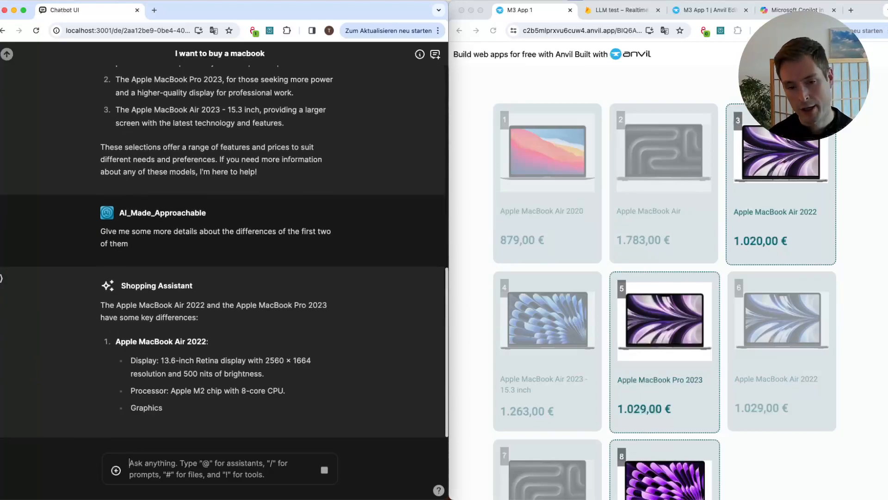
{"action": "scroll", "scroll_direction": "down", "scroll_amount": 3}
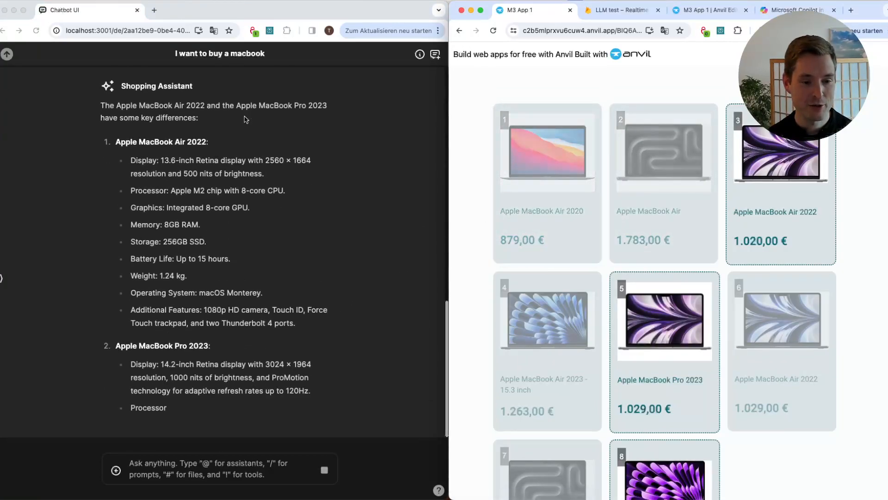
{"action": "scroll", "scroll_direction": "down", "scroll_amount": 3}
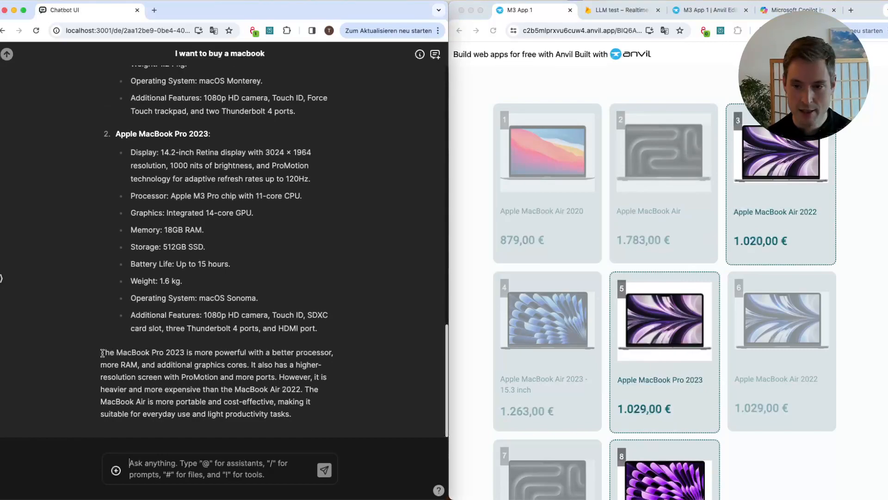
{"action": "left_click_drag", "start_coordinate": [101, 352], "coordinate": [192, 352]}
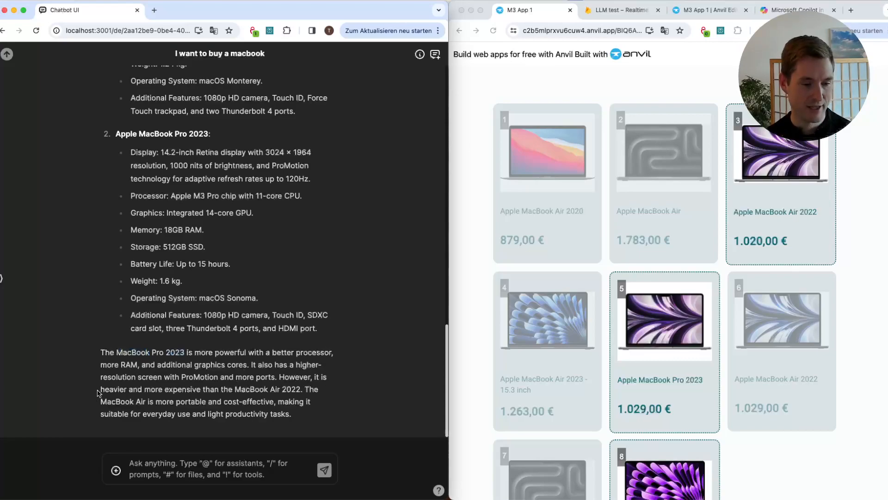
{"action": "left_click_drag", "start_coordinate": [100, 388], "coordinate": [301, 388]}
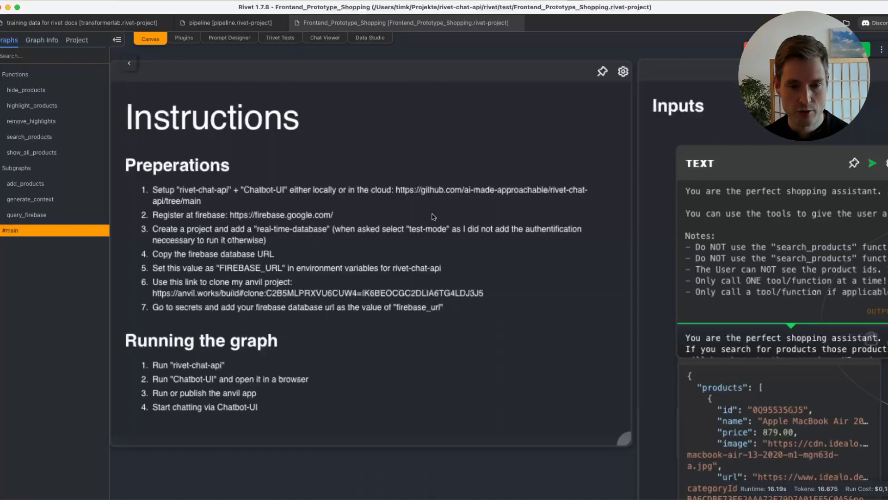
{"action": "mouse_move", "coordinate": [451, 237]}
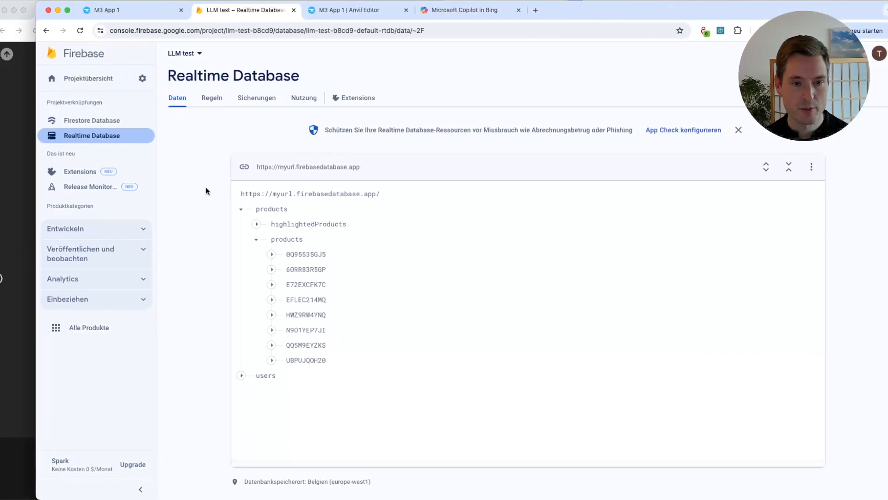
{"action": "mouse_move", "coordinate": [244, 167]}
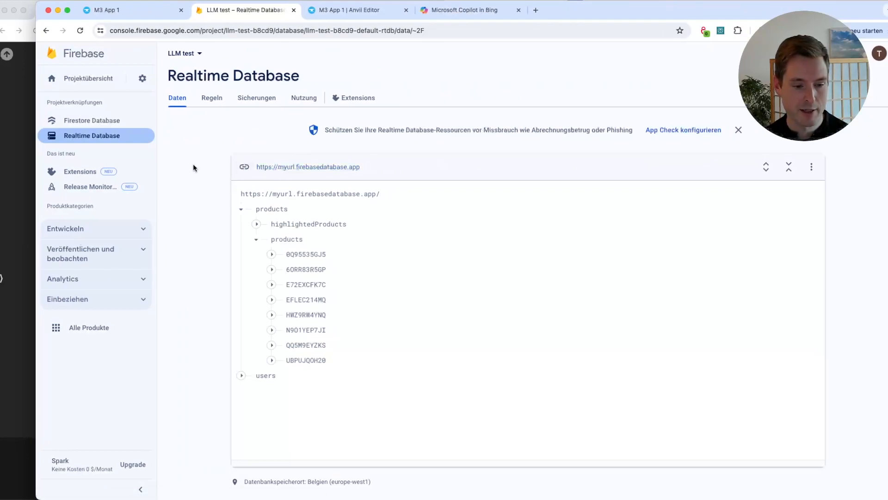
{"action": "mouse_move", "coordinate": [299, 167]}
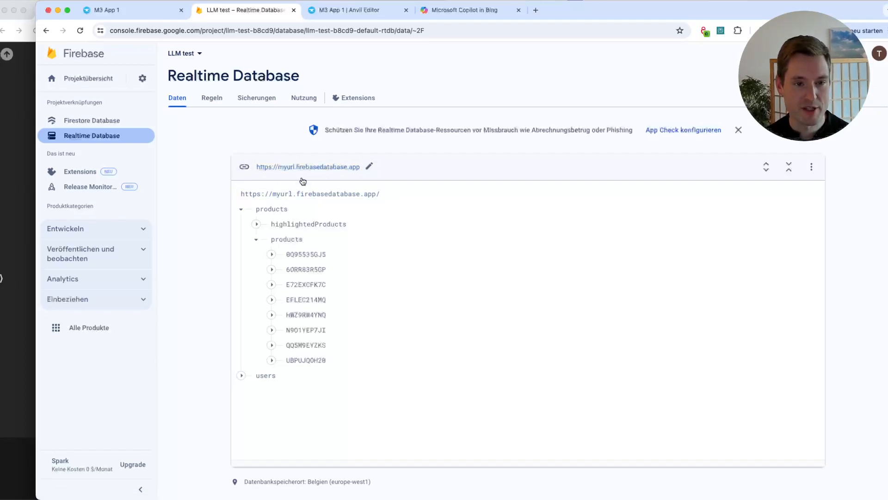
{"action": "mouse_move", "coordinate": [192, 214]}
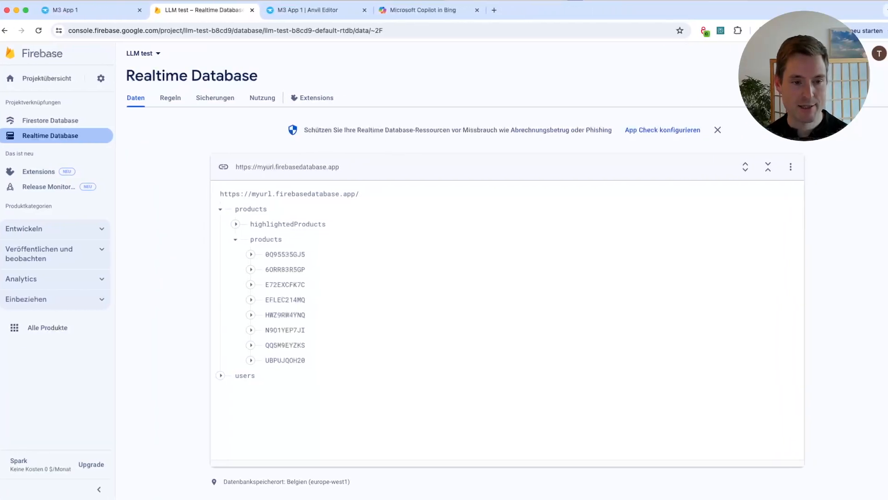
{"action": "mouse_move", "coordinate": [78, 225]}
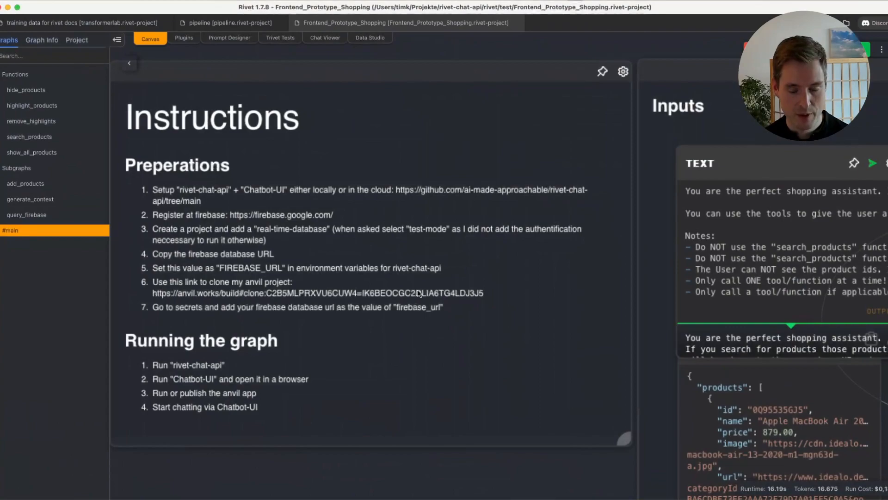
{"action": "mouse_move", "coordinate": [203, 299]}
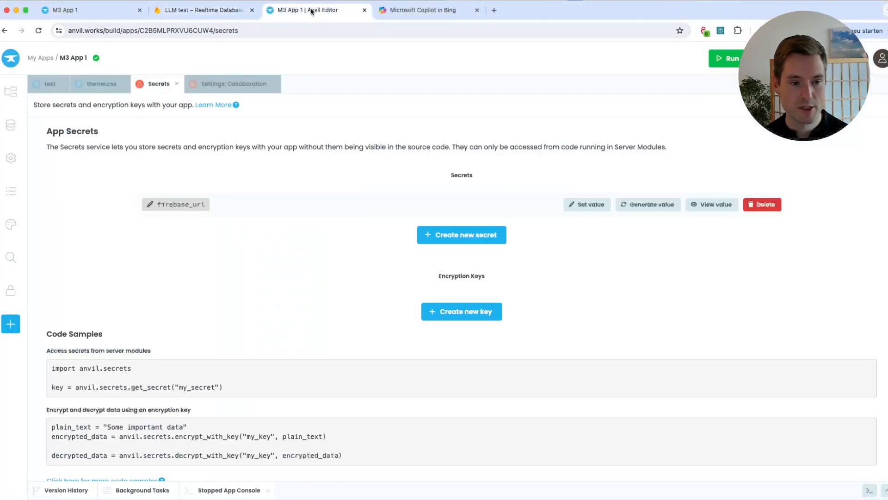
{"action": "mouse_move", "coordinate": [10, 323]}
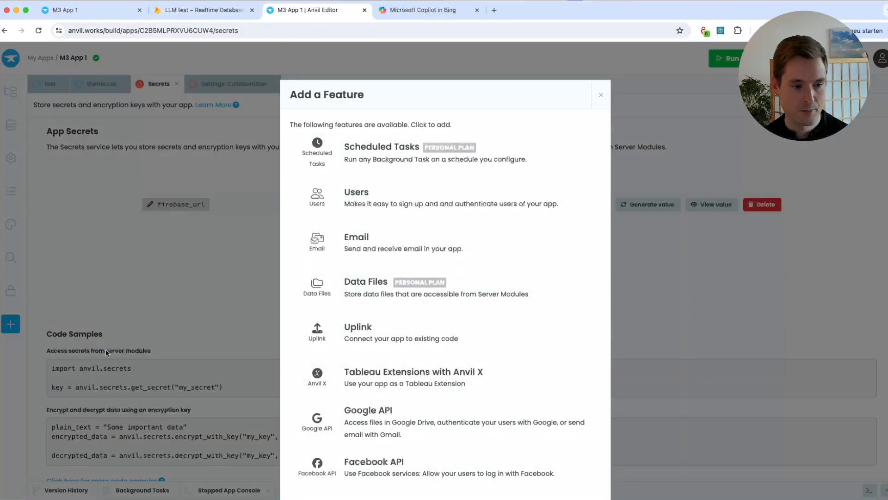
Dismiss Add a Feature, run the app in the editor, and clear products.
{"action": "left_click", "coordinate": [601, 95]}
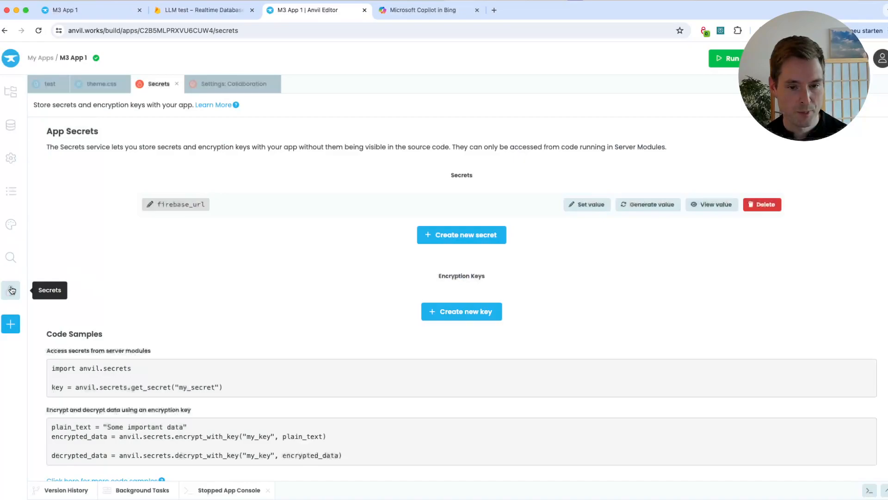
{"action": "mouse_move", "coordinate": [166, 214]}
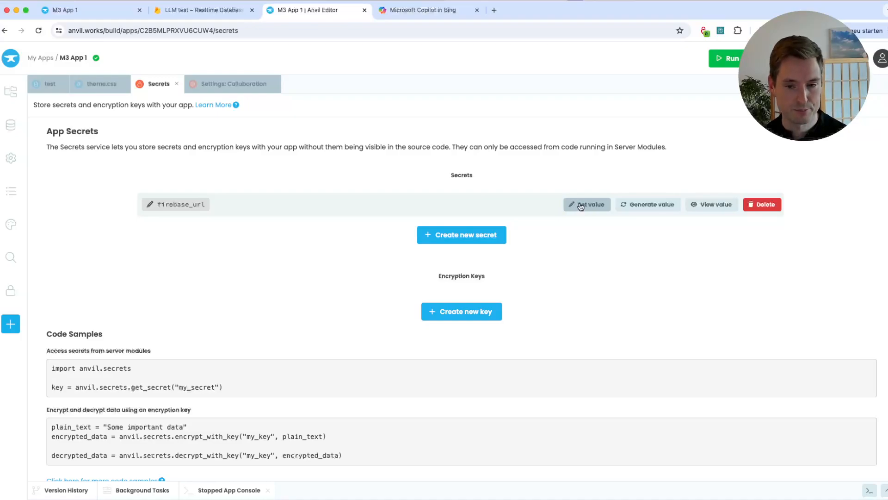
{"action": "mouse_move", "coordinate": [268, 260]}
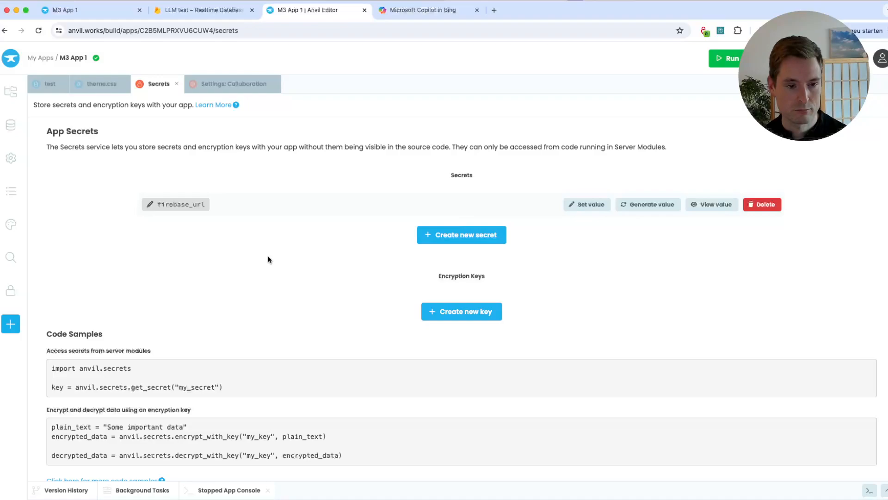
{"action": "mouse_move", "coordinate": [295, 274]}
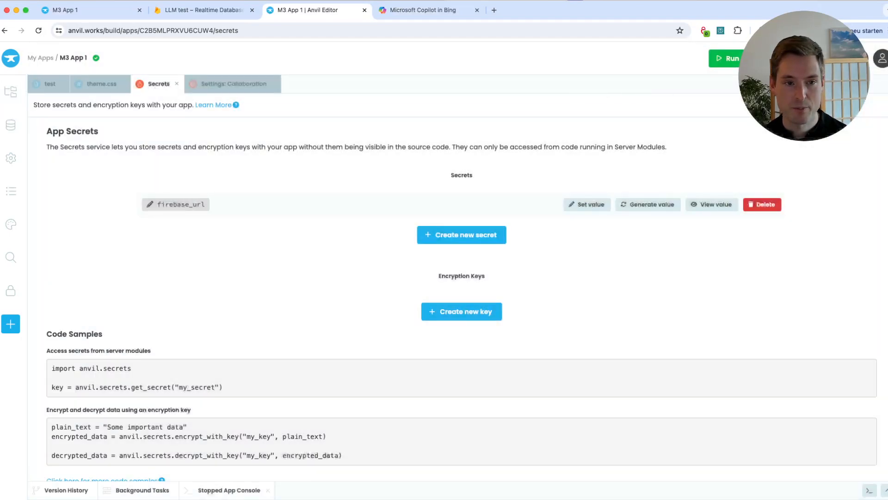
{"action": "left_click", "coordinate": [727, 58]}
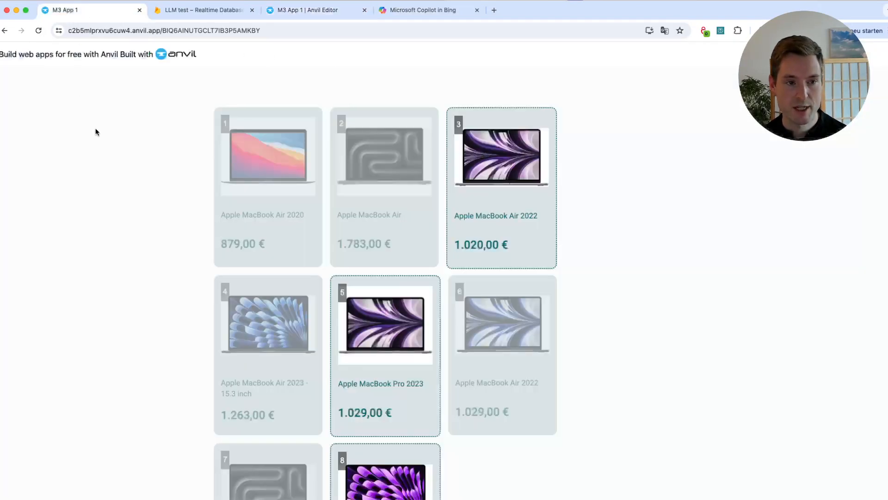
{"action": "left_click", "coordinate": [309, 9]}
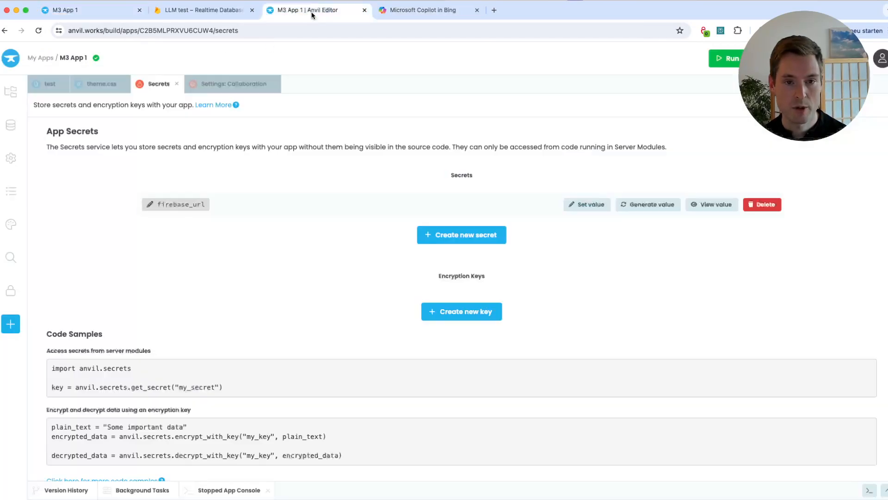
{"action": "left_click", "coordinate": [728, 58]}
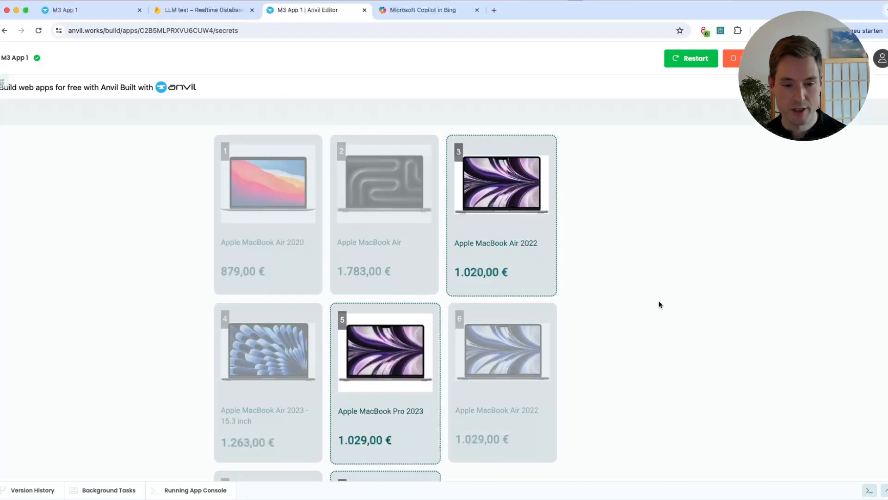
{"action": "scroll", "scroll_direction": "down", "scroll_amount": 3}
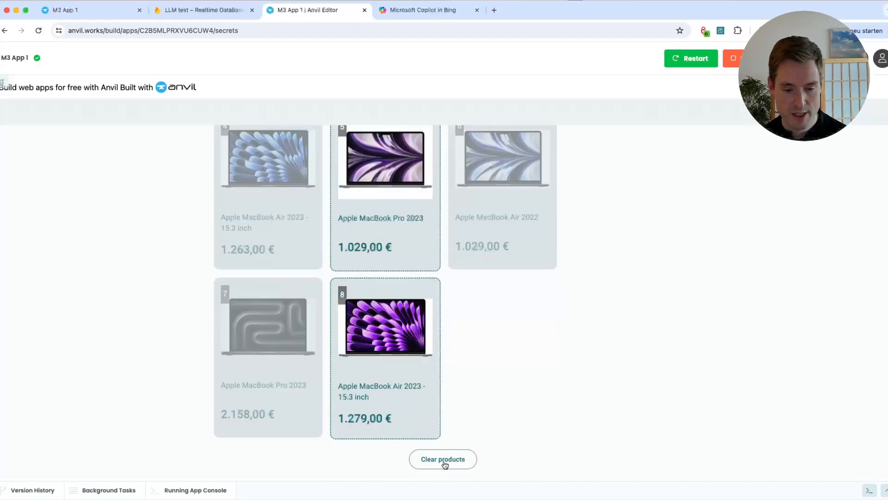
{"action": "left_click", "coordinate": [443, 459]}
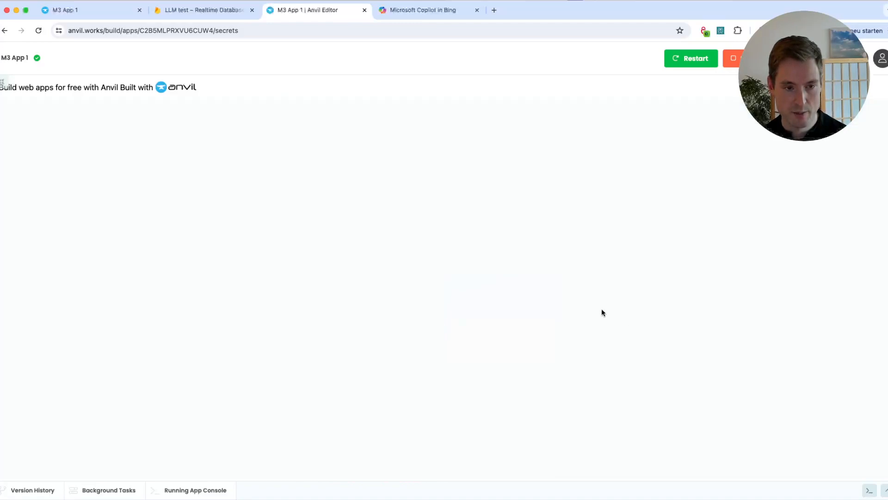
{"action": "mouse_move", "coordinate": [648, 121]}
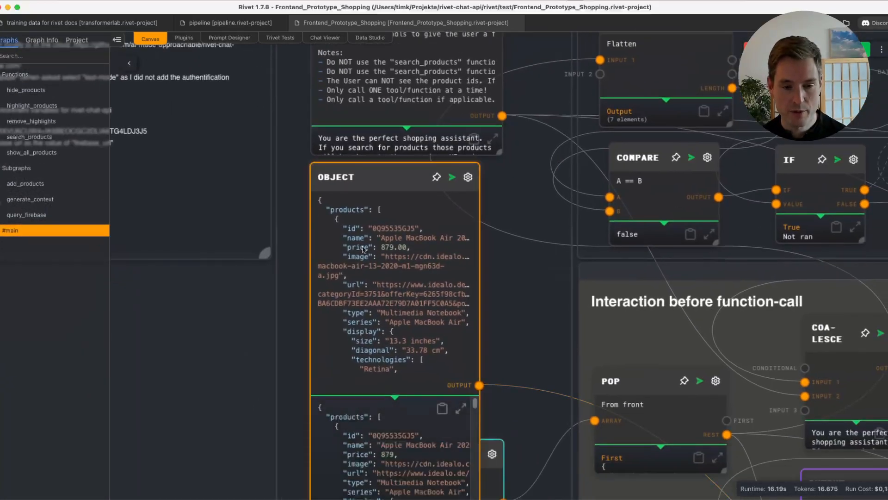
{"action": "mouse_move", "coordinate": [474, 212]}
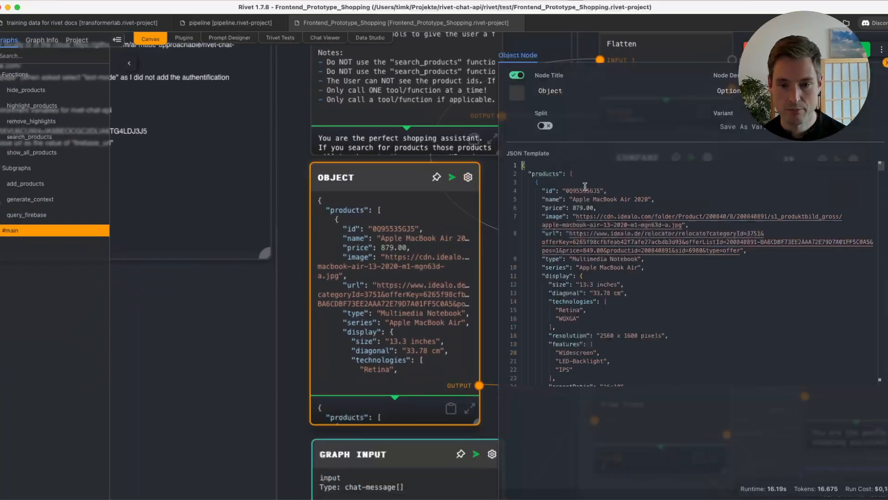
Scroll through the shopping graph to inspect the highlight_products function definition.
{"action": "scroll", "scroll_direction": "down", "scroll_amount": 3}
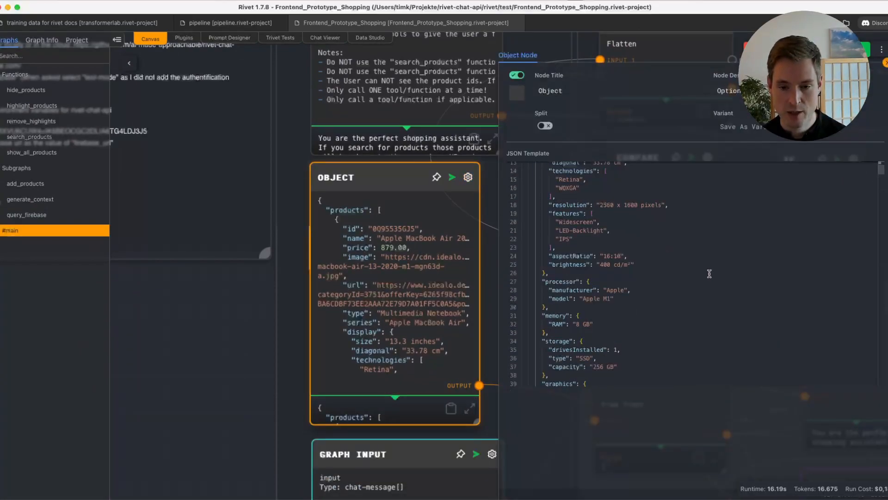
{"action": "scroll", "scroll_direction": "down", "scroll_amount": 3}
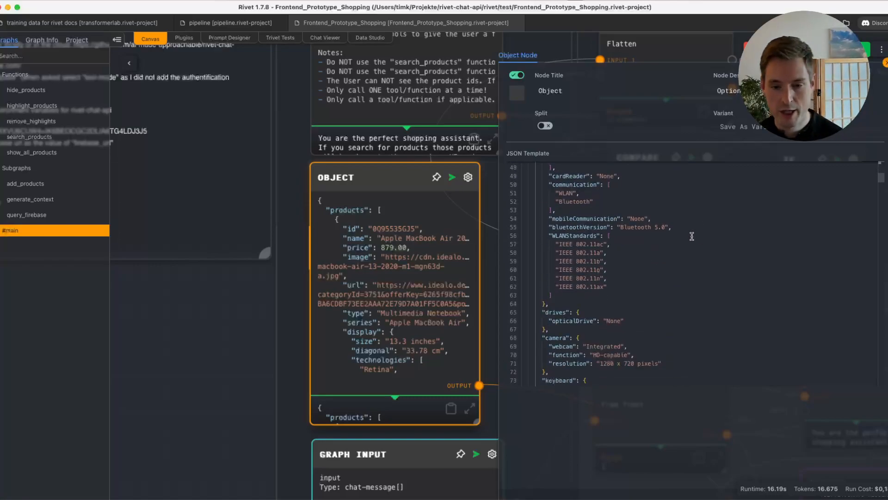
{"action": "scroll", "scroll_direction": "down", "scroll_amount": 3}
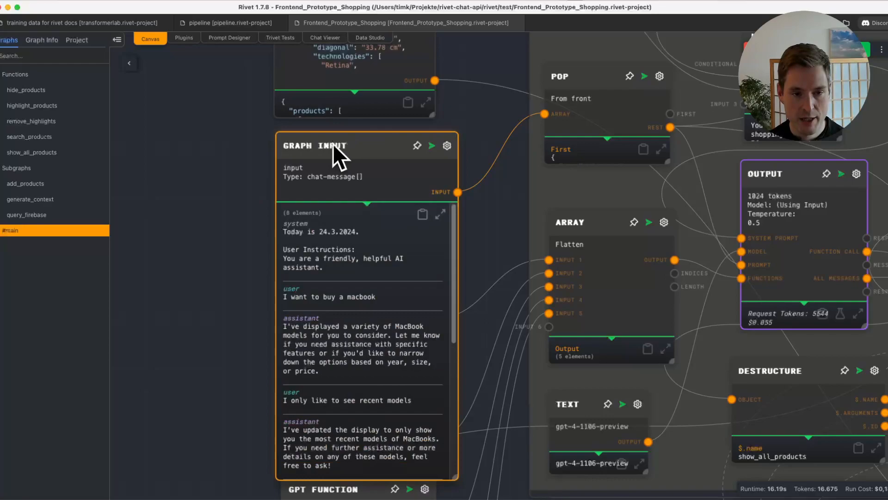
{"action": "mouse_move", "coordinate": [312, 186]}
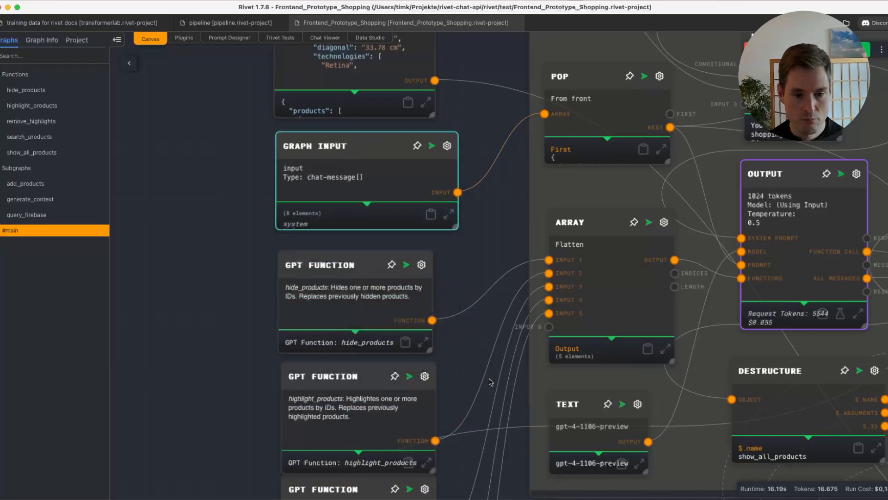
{"action": "scroll", "scroll_direction": "down", "scroll_amount": 3}
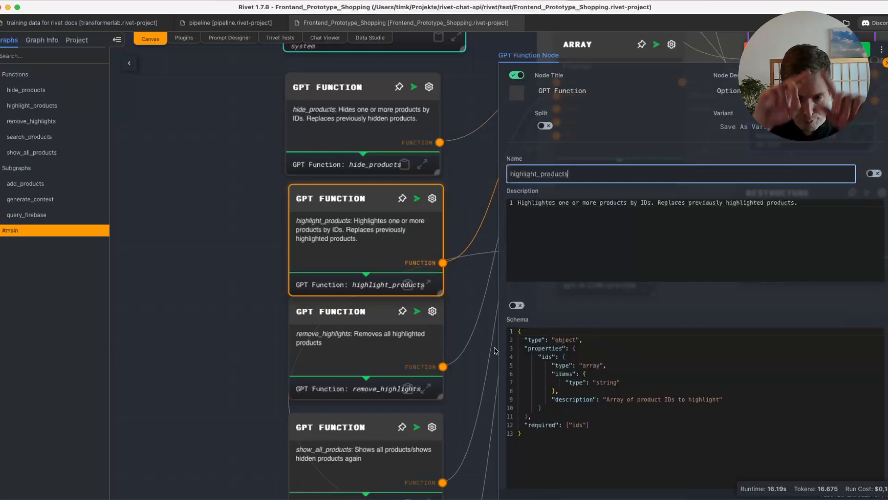
{"action": "mouse_move", "coordinate": [467, 286]}
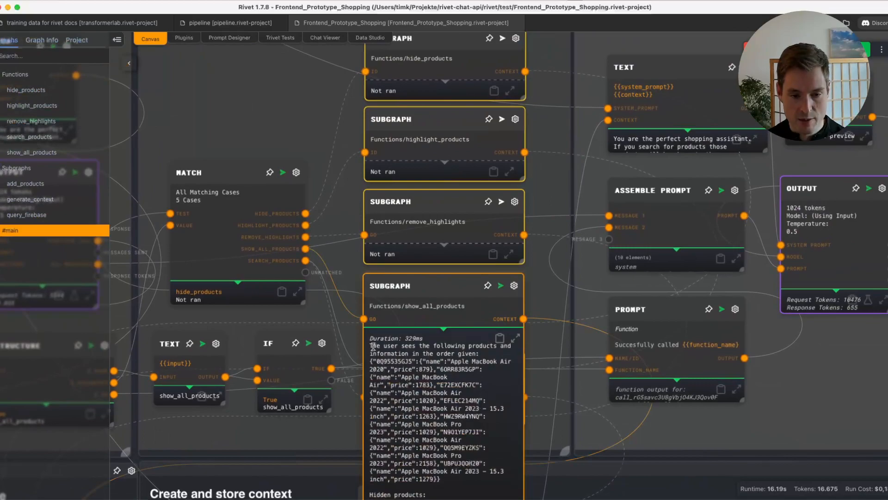
Pan the canvas to the Interaction after function call group and zoom out.
{"action": "left_click_drag", "start_coordinate": [371, 345], "coordinate": [479, 353]}
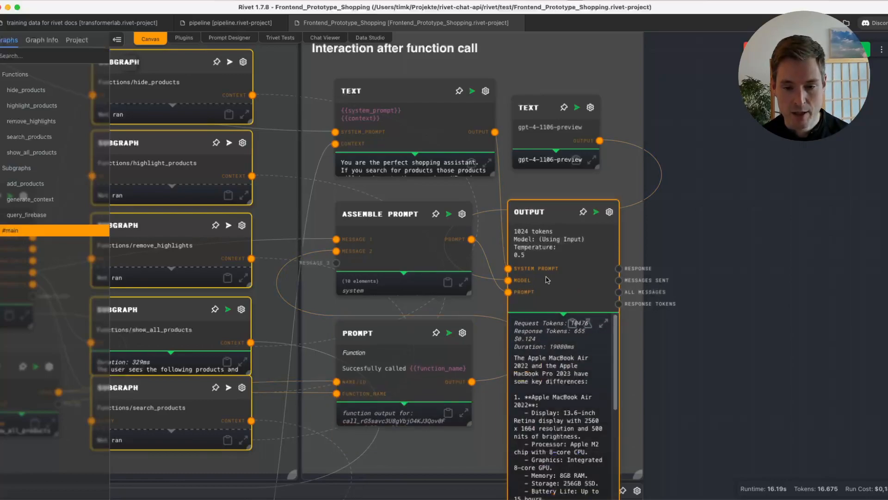
{"action": "scroll", "scroll_direction": "down", "scroll_amount": 3}
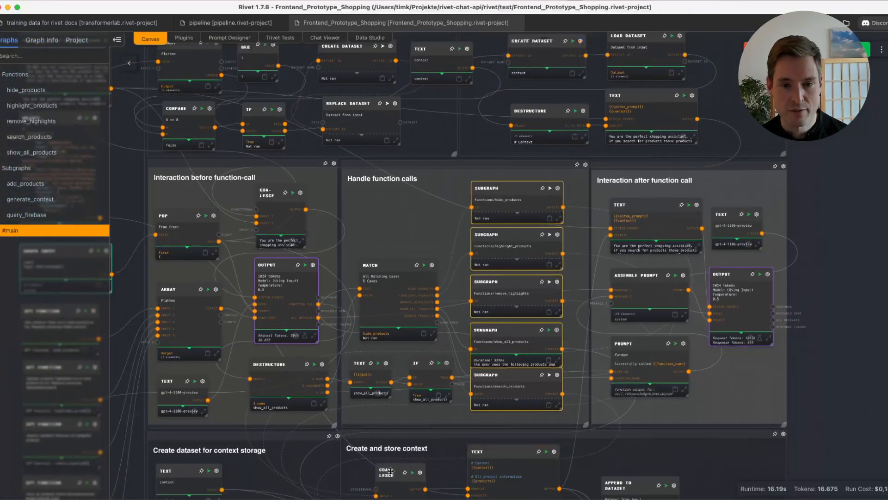
Zoom out over the main graph's groups, then open the query_firebase subgraph.
{"action": "scroll", "scroll_direction": "down", "scroll_amount": 3}
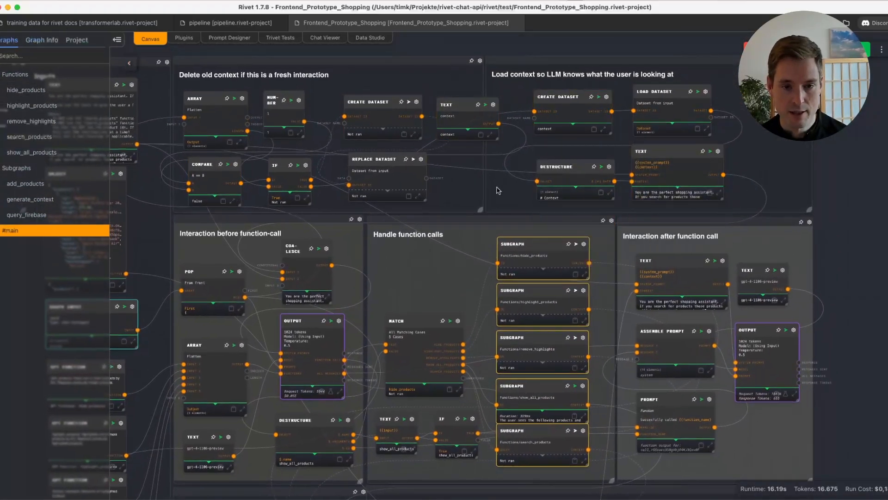
{"action": "scroll", "scroll_direction": "down", "scroll_amount": 3}
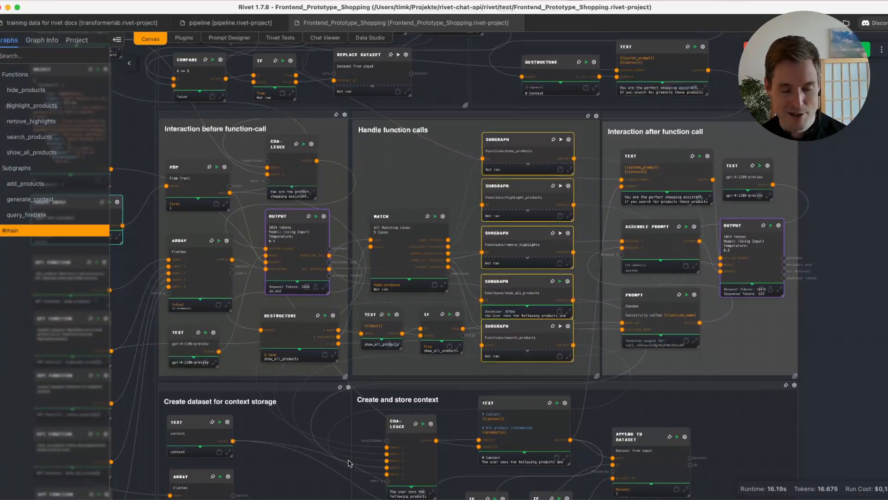
{"action": "scroll", "scroll_direction": "down", "scroll_amount": 3}
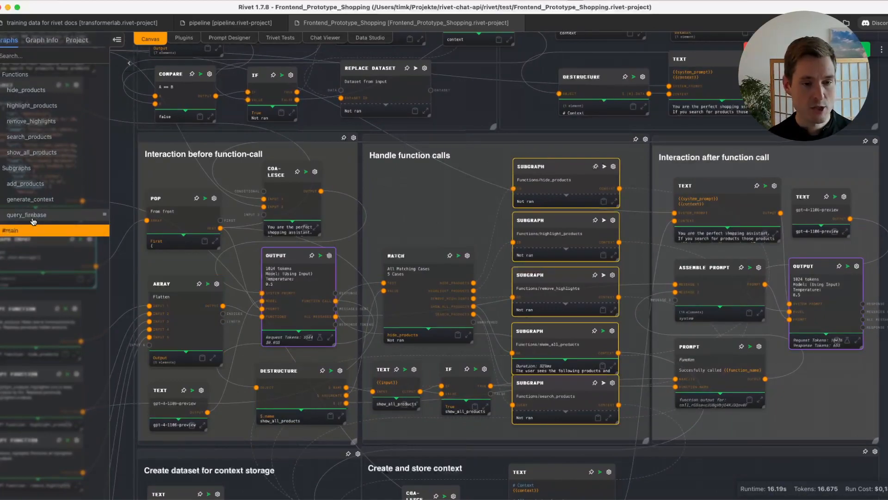
{"action": "left_click", "coordinate": [25, 215]}
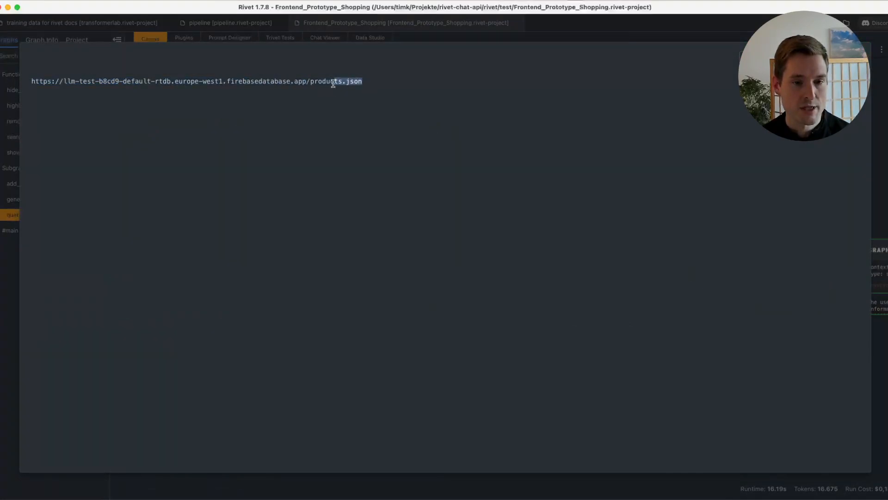
Highlight products.json in the Firebase URL and inspect the subgraph's nodes.
{"action": "double_click", "coordinate": [323, 81]}
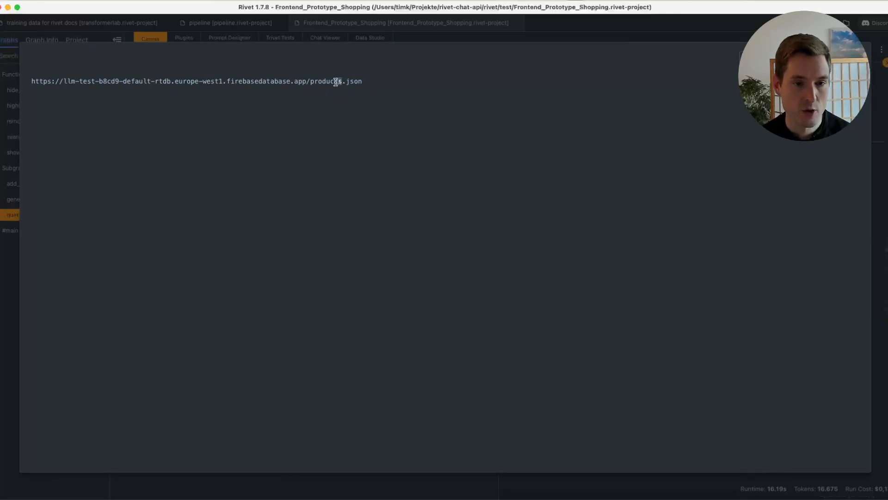
{"action": "double_click", "coordinate": [326, 81]}
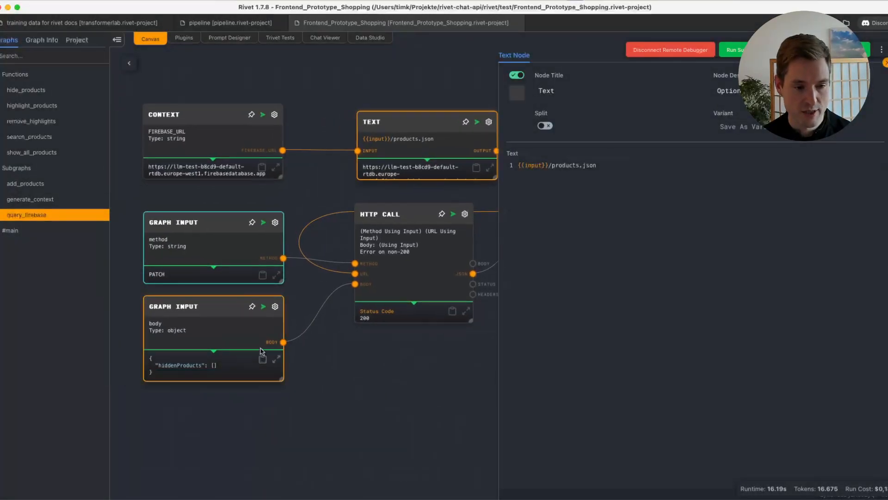
{"action": "double_click", "coordinate": [170, 365]}
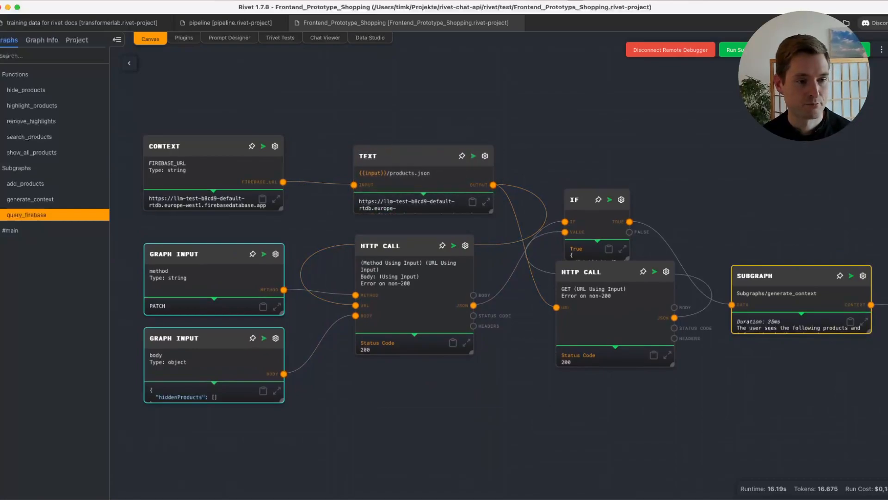
Return to the M3 App 1 editor in Chrome and show the App Browser's code files.
{"action": "left_click", "coordinate": [8, 68]}
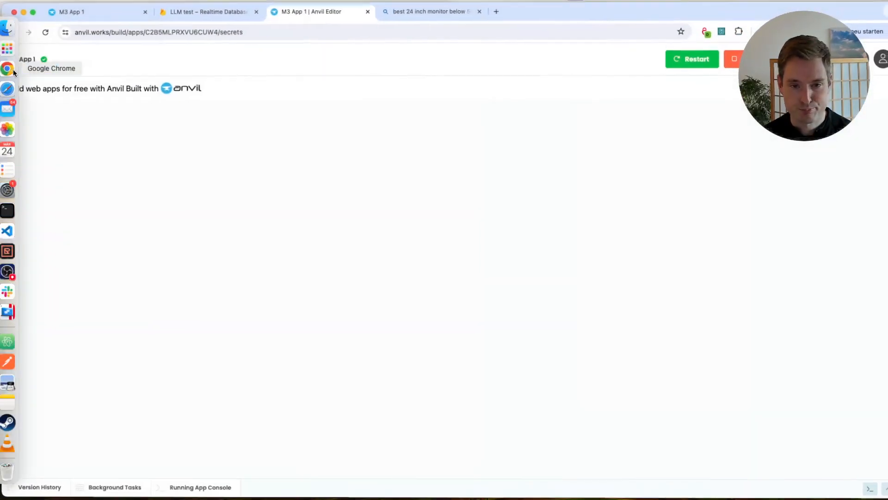
{"action": "left_click", "coordinate": [85, 11]}
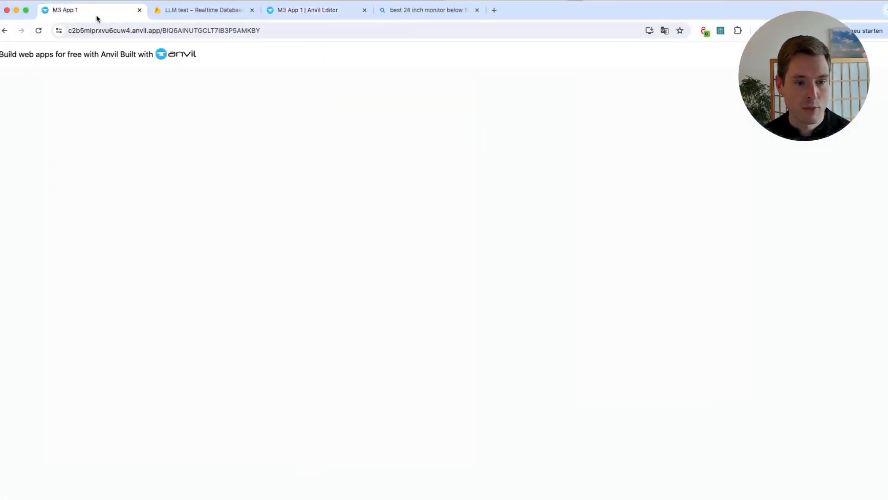
{"action": "left_click", "coordinate": [306, 10]}
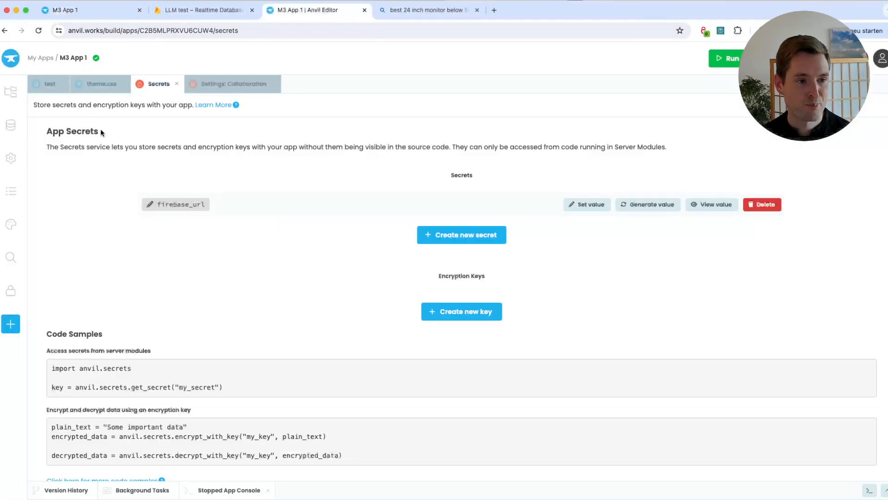
{"action": "left_click", "coordinate": [10, 91]}
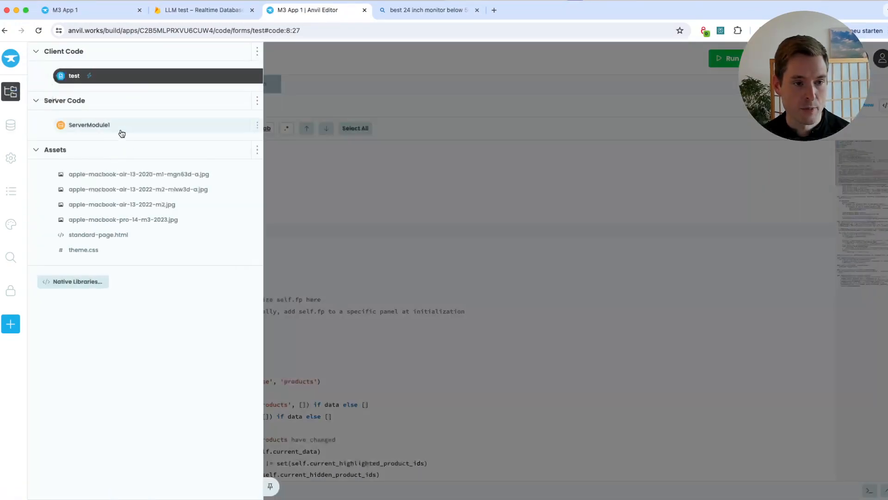
Review ServerModule1's Firebase functions, then view the test form's fetch_data_from_firebase call.
{"action": "left_click", "coordinate": [89, 125]}
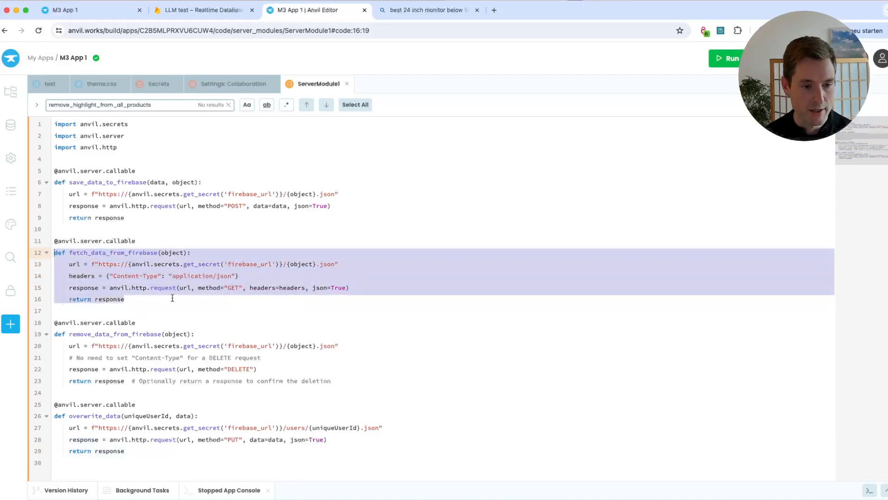
{"action": "left_click", "coordinate": [102, 264]}
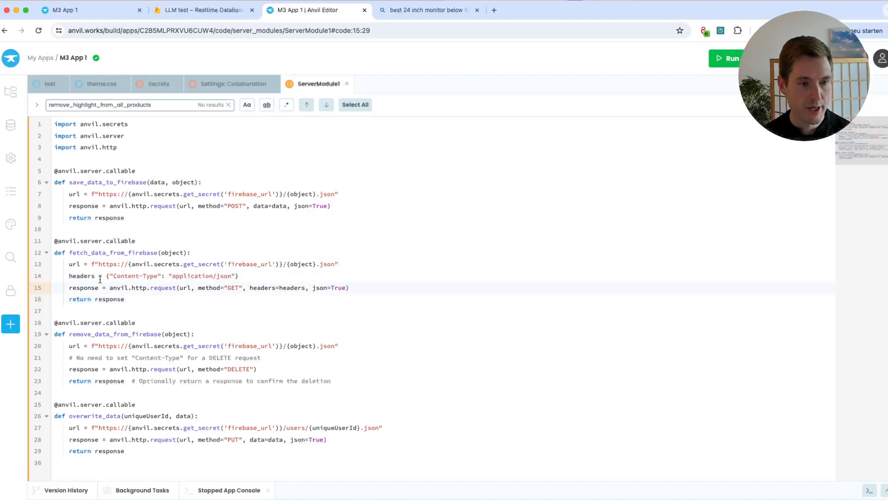
{"action": "left_click", "coordinate": [50, 84]}
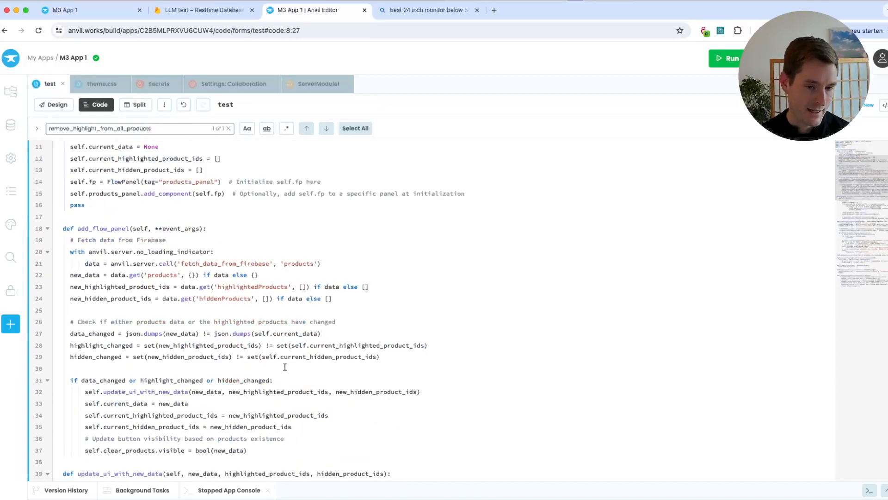
Review the test form's highlighting code and theme.css card styles, then open the form's design view.
{"action": "scroll", "scroll_direction": "down", "scroll_amount": 3}
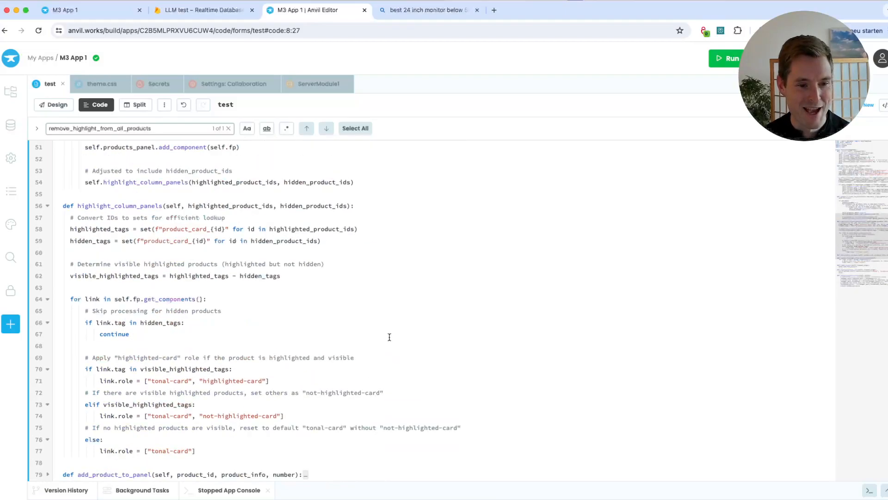
{"action": "left_click", "coordinate": [102, 84]}
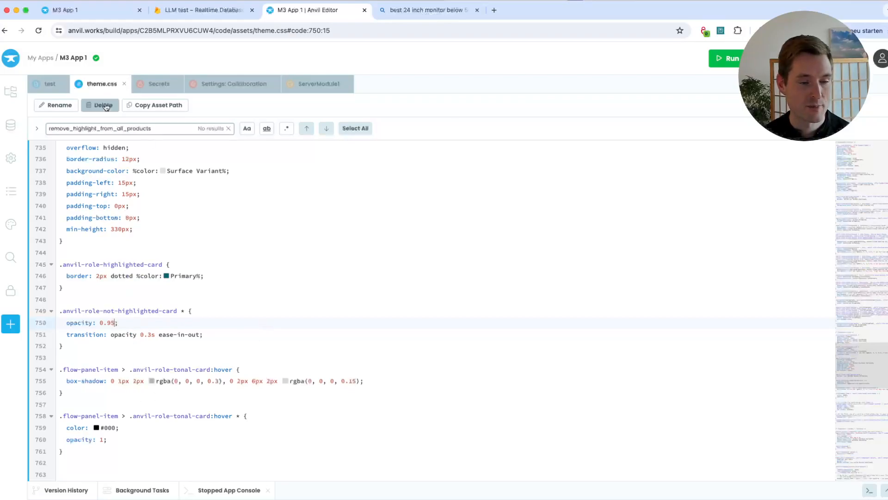
{"action": "left_click", "coordinate": [50, 83]}
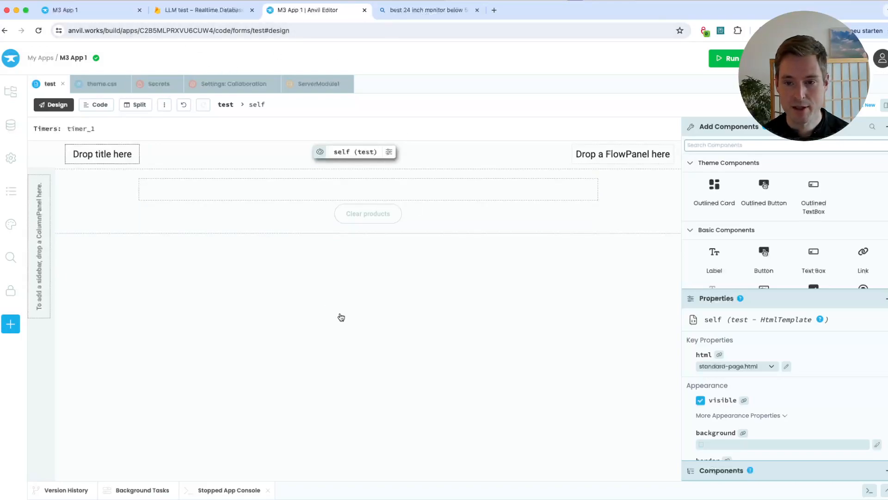
{"action": "mouse_move", "coordinate": [326, 330]}
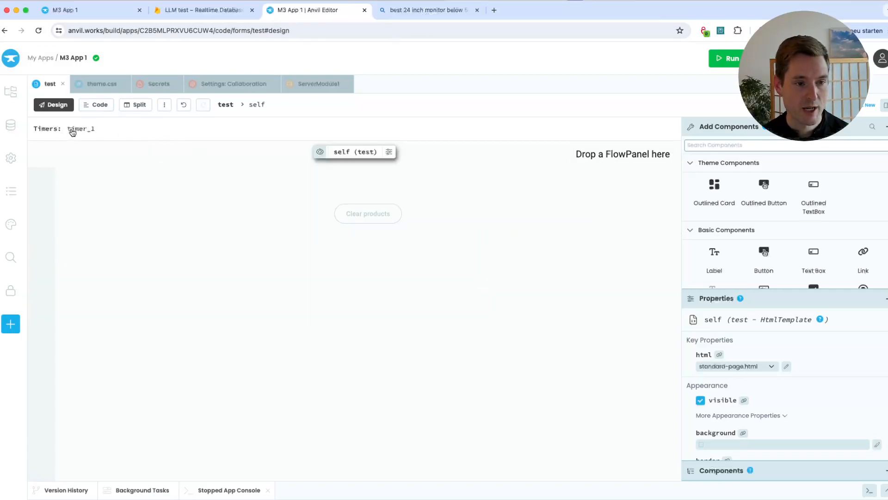
Inspect timer_1's 1-second interval and timer_1_tick event, then switch away to Rivet.
{"action": "left_click", "coordinate": [81, 128]}
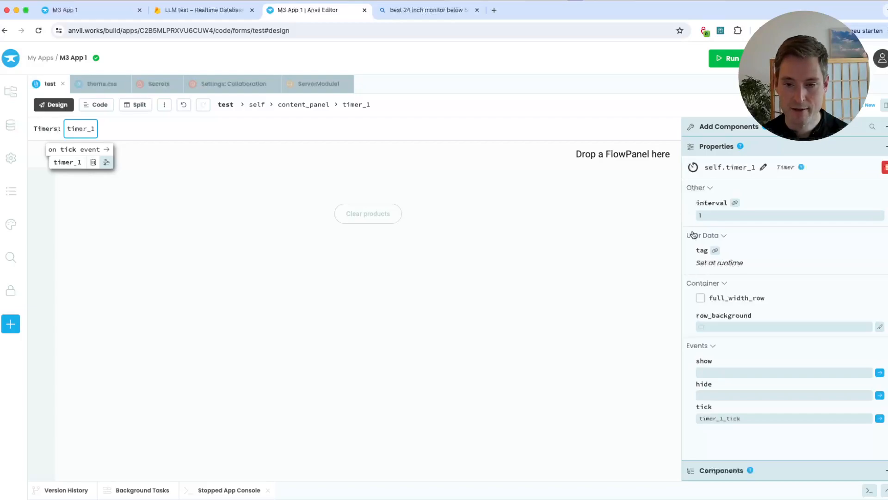
{"action": "left_click", "coordinate": [788, 215]}
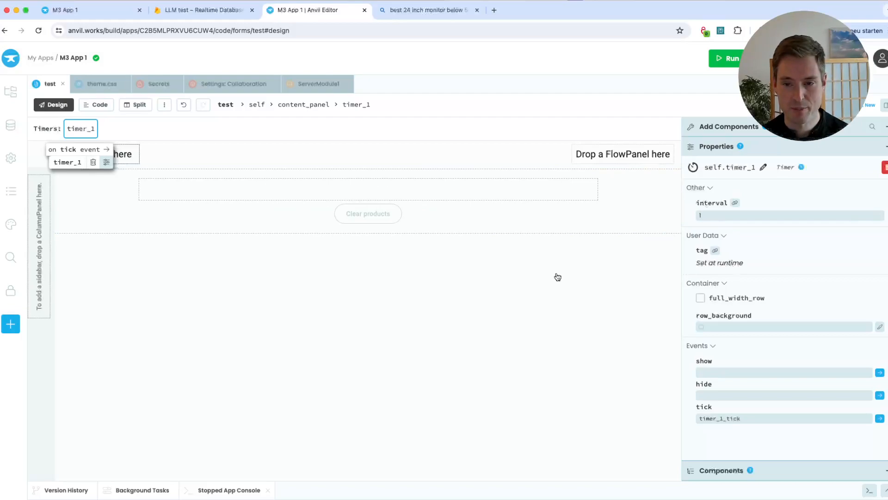
{"action": "left_click", "coordinate": [787, 214]}
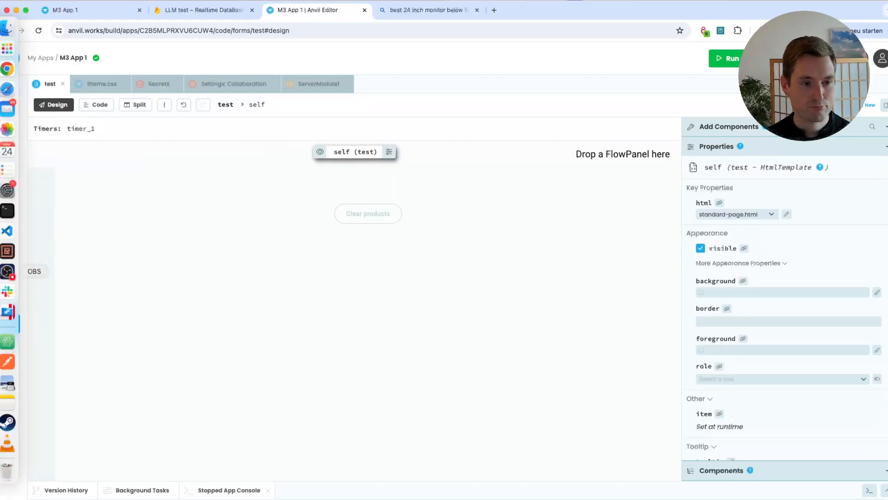
{"action": "left_click", "coordinate": [85, 9]}
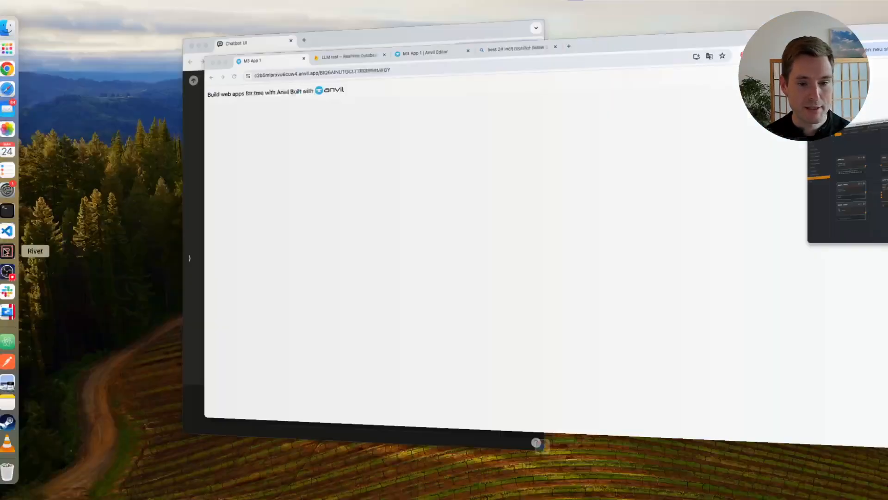
Focus the Rivet window and open the #main shopping-assistant graph.
{"action": "left_click", "coordinate": [8, 250]}
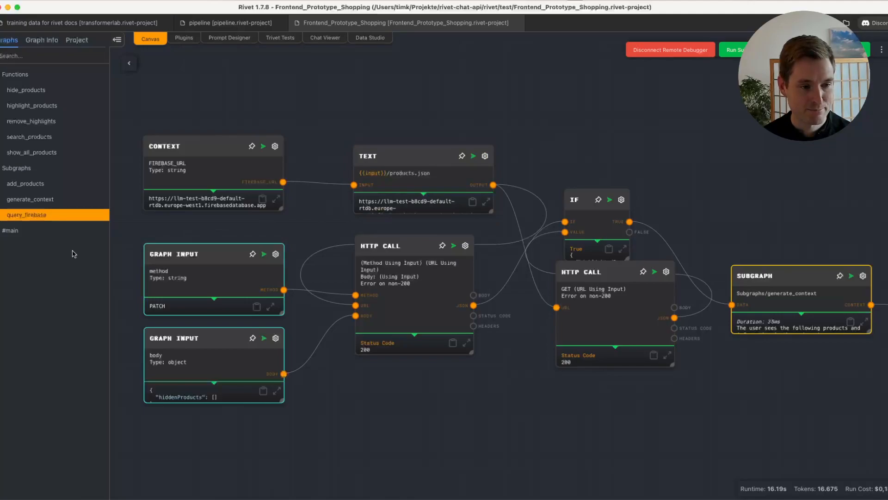
{"action": "left_click", "coordinate": [9, 229]}
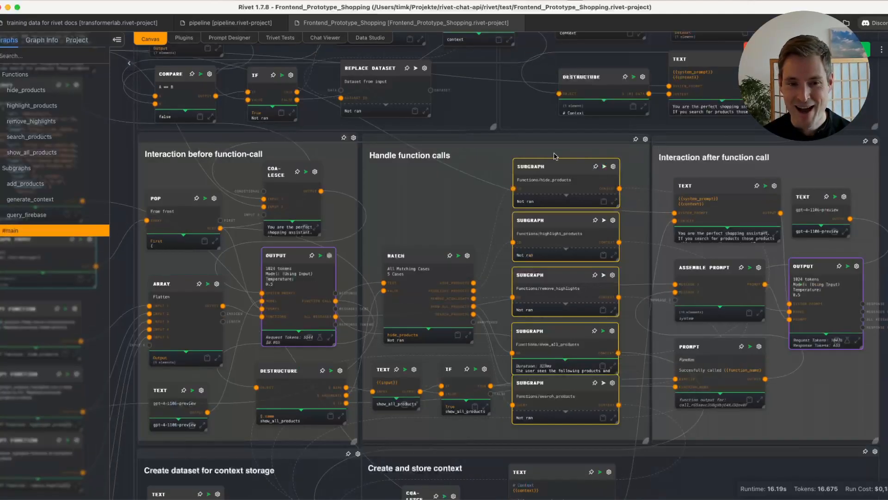